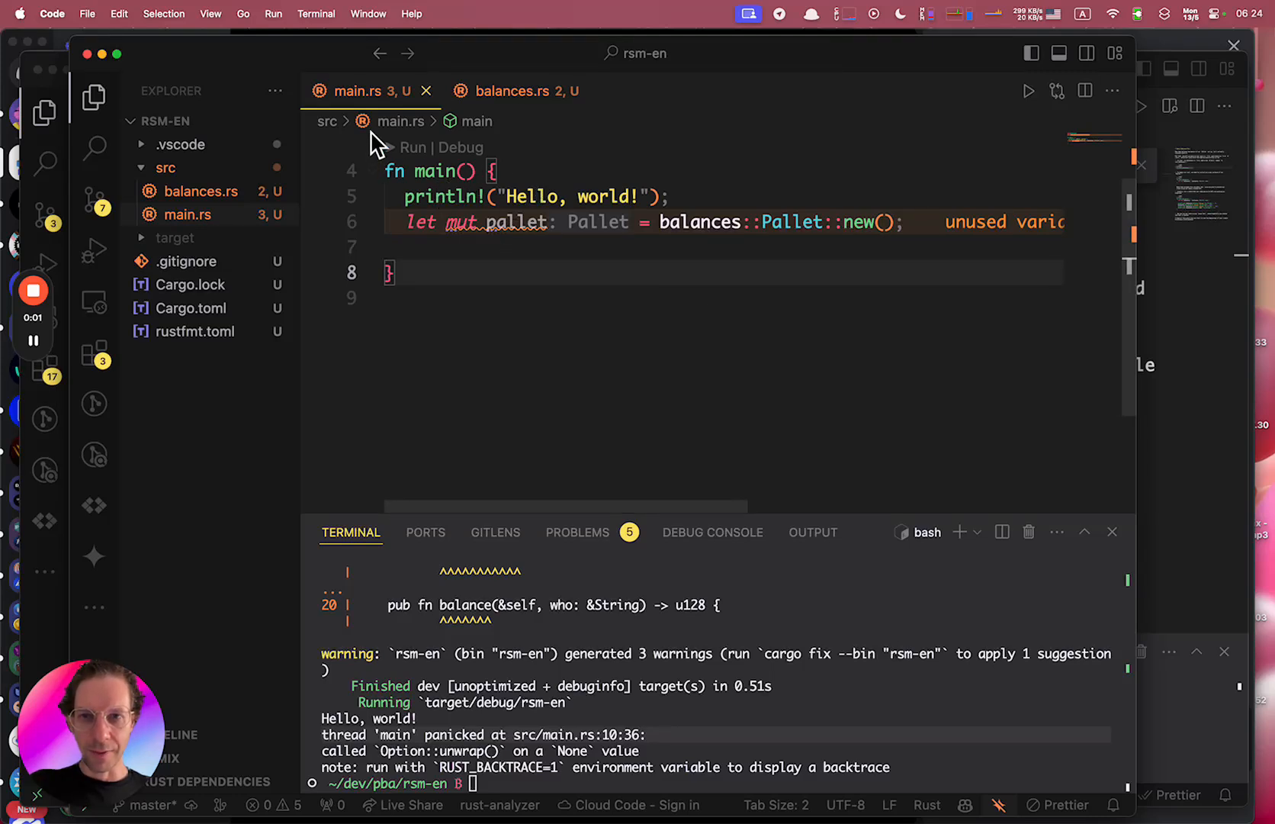
pyautogui.moveTo(598, 222)
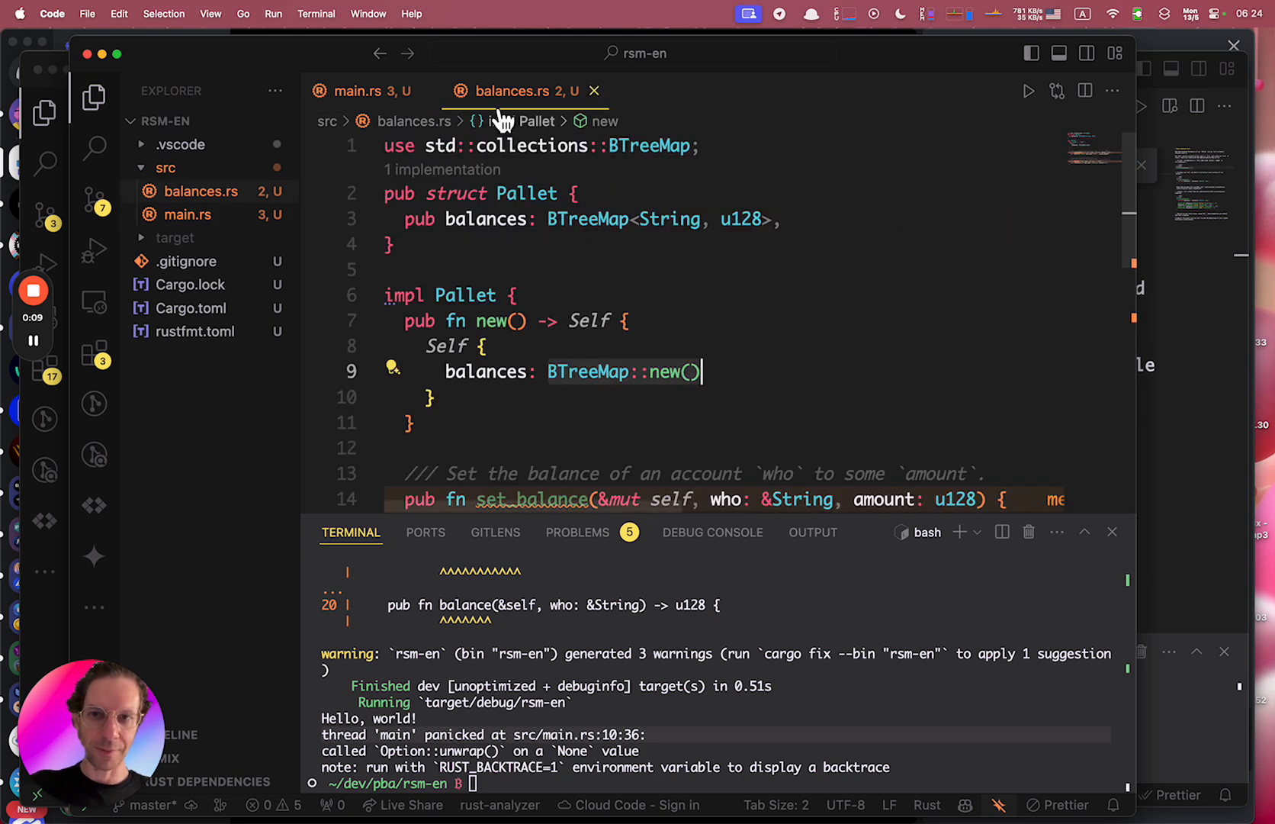
# Start an #[test] init_balances stub in main.rs following the README's step.
pyautogui.click(367, 92)
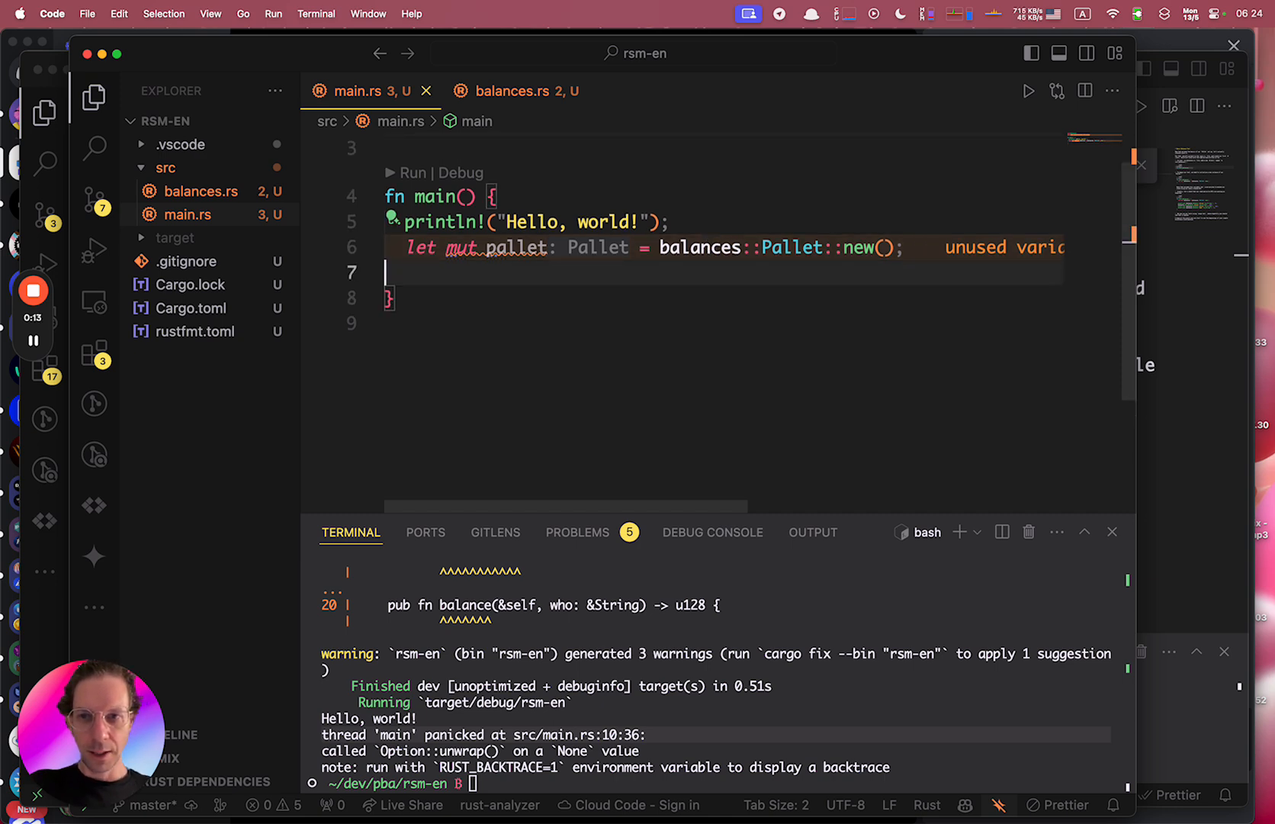
pyautogui.scroll(-3)
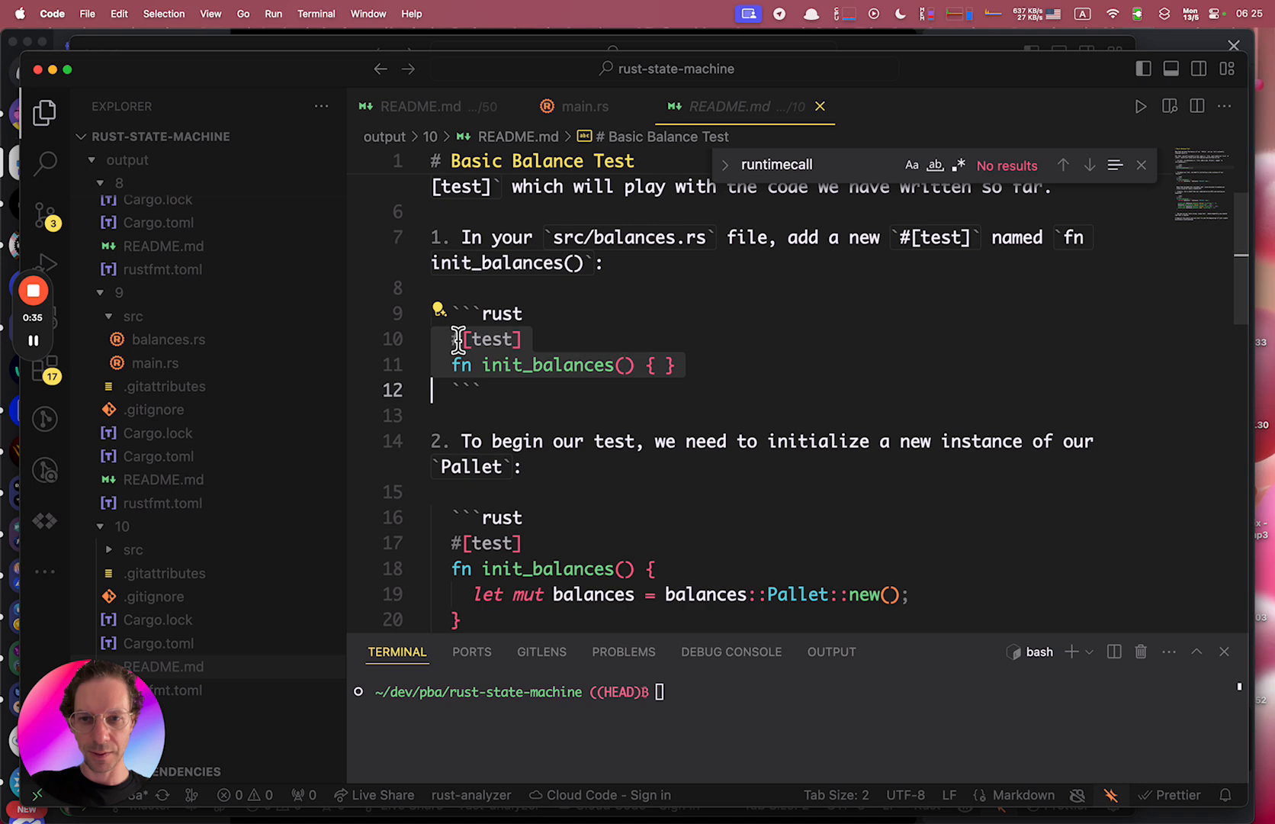
pyautogui.click(575, 107)
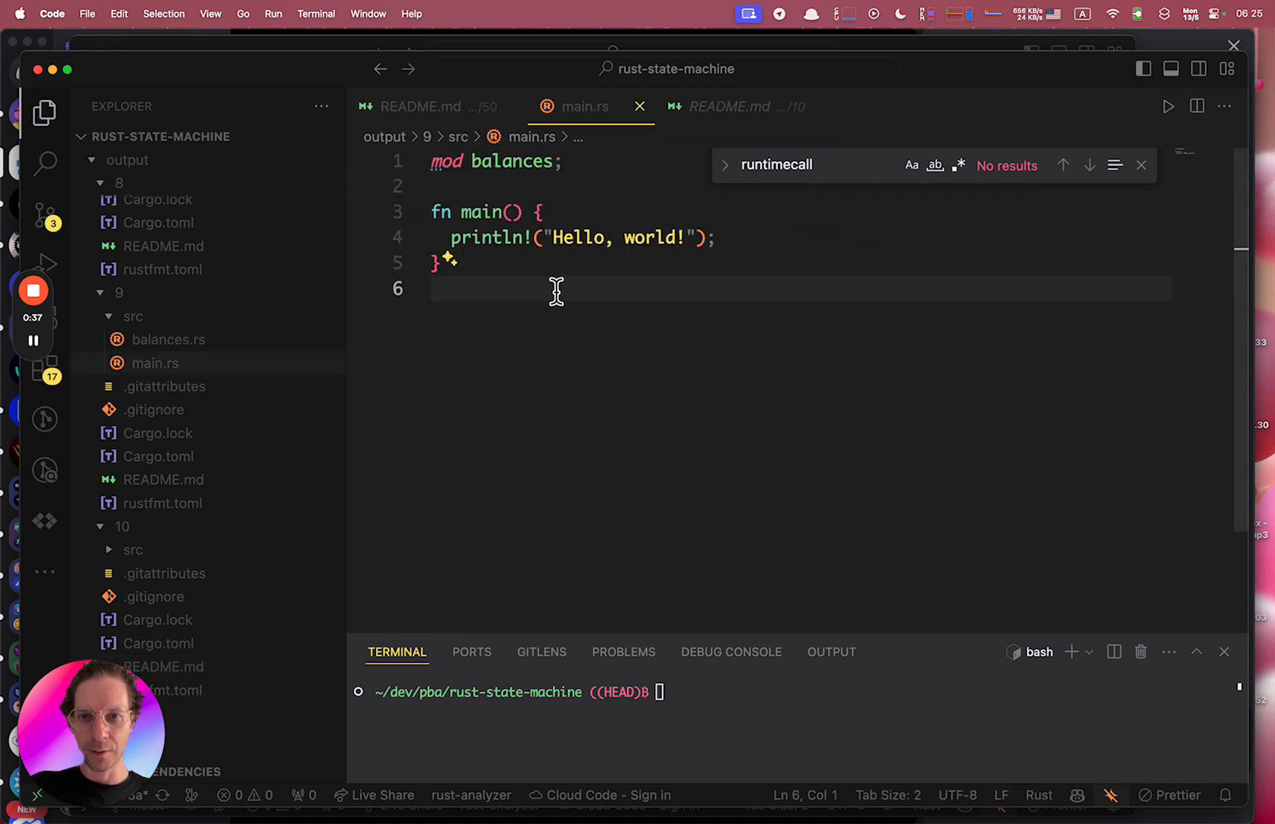
pyautogui.write('#[test]')
pyautogui.write('fn init_balances() {')
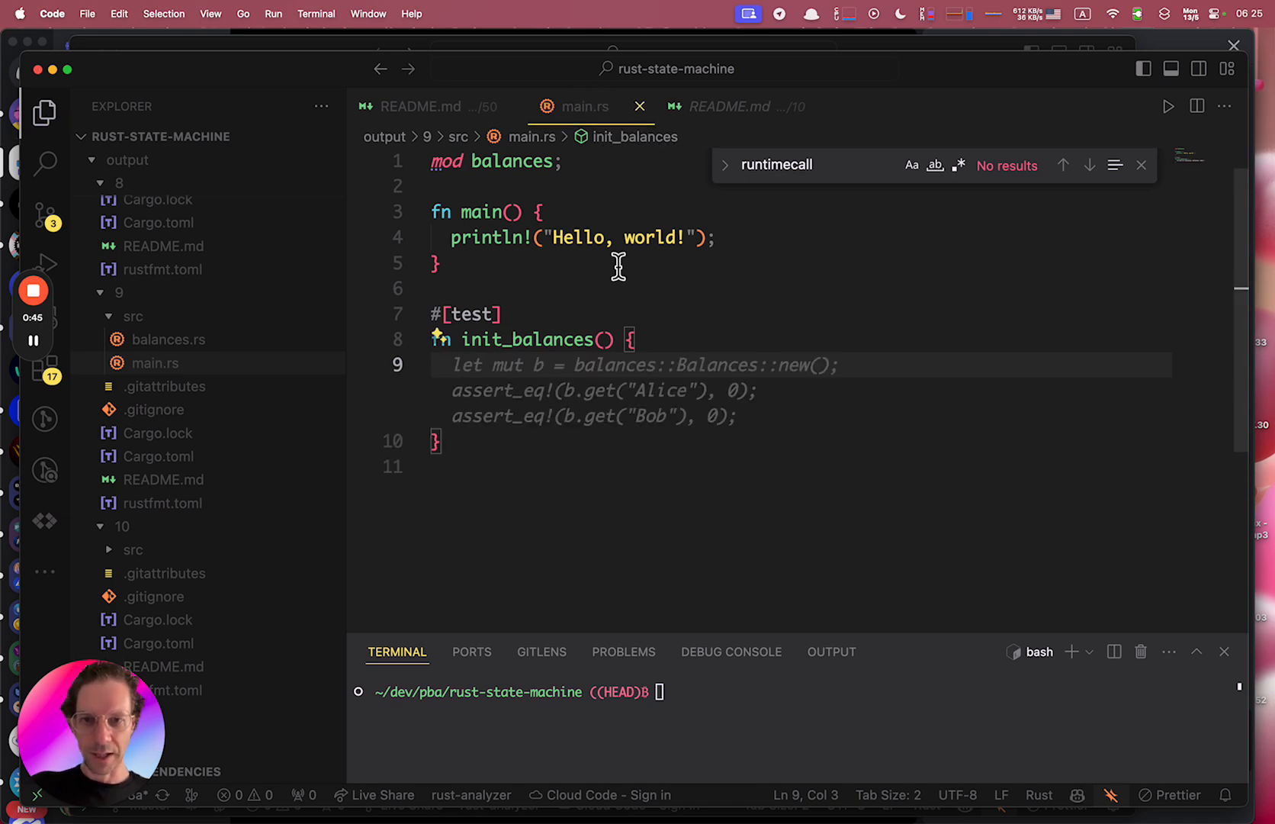
# Add let mut balances = balances::Pallet::new(); inside init_balances, checking the README.
pyautogui.click(727, 107)
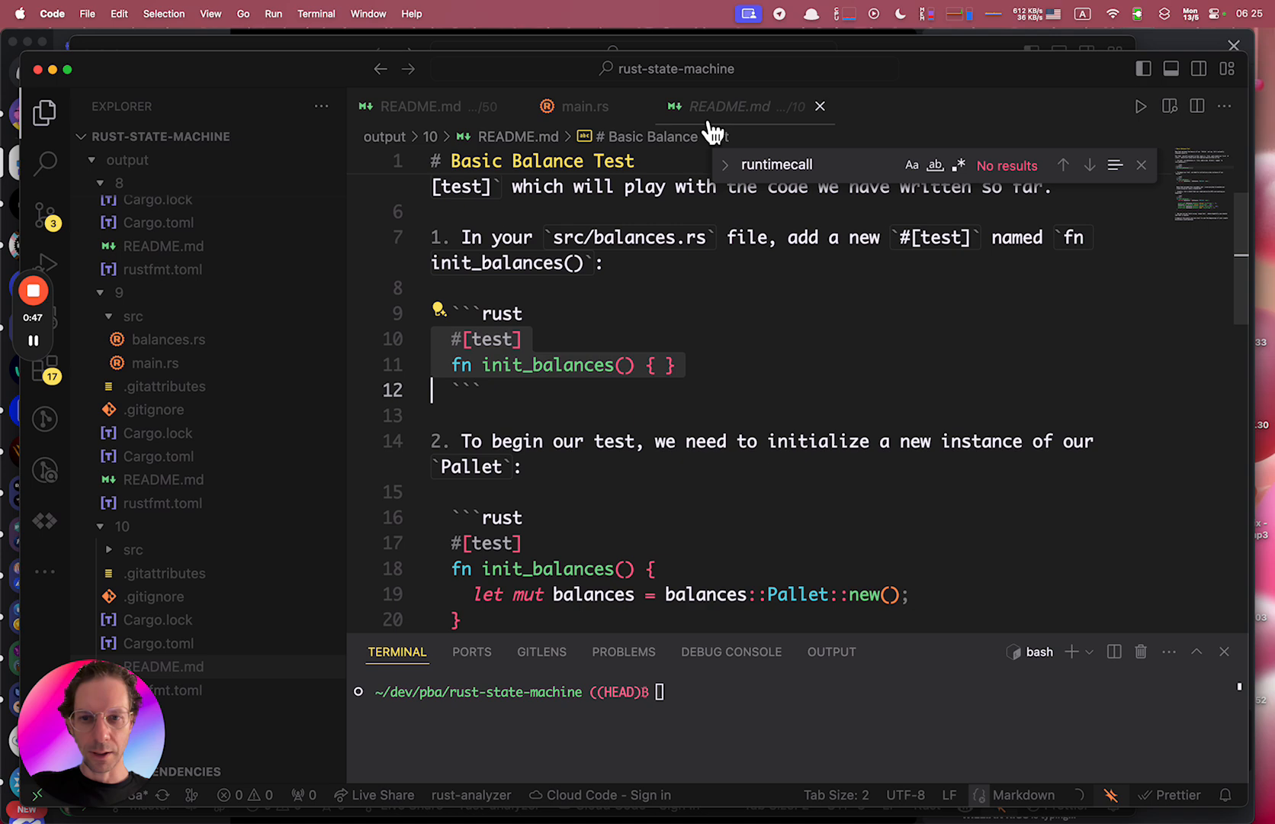
pyautogui.scroll(-3)
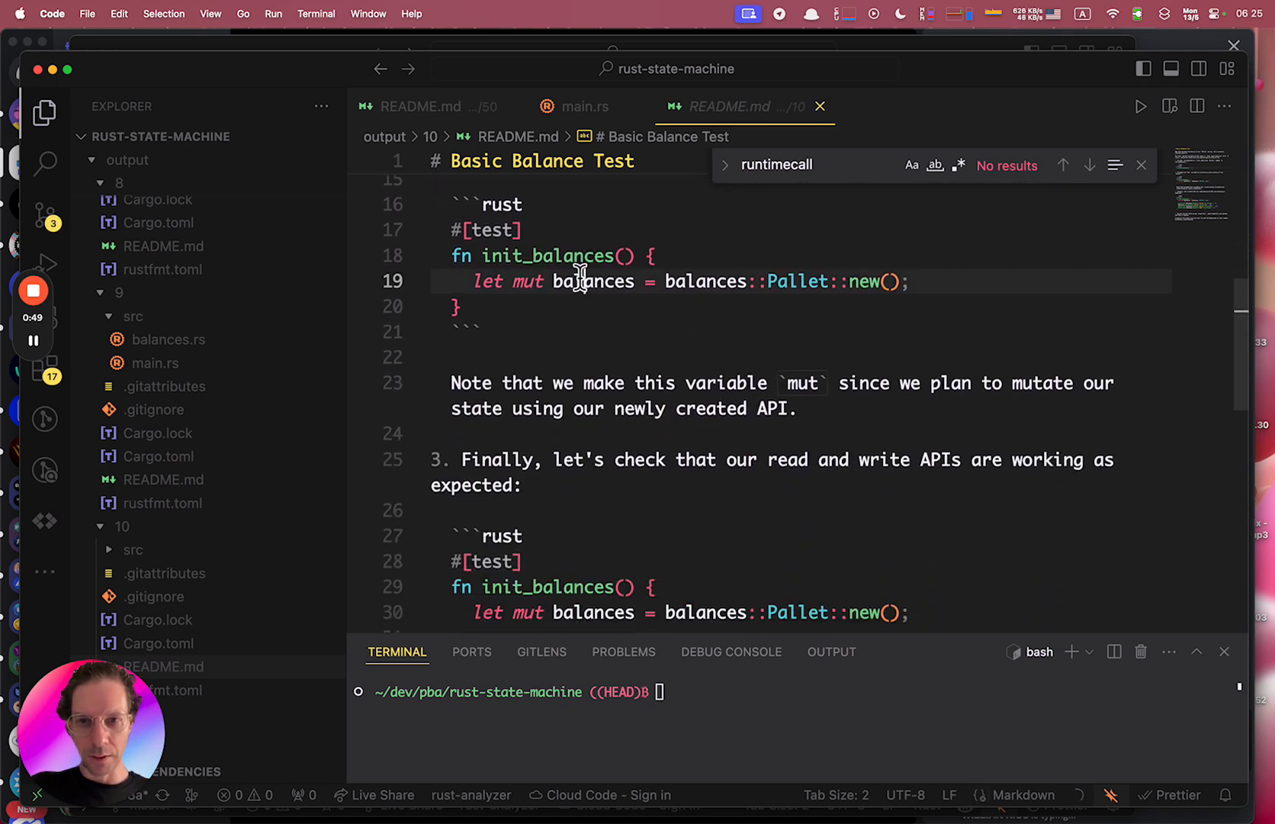
pyautogui.click(579, 106)
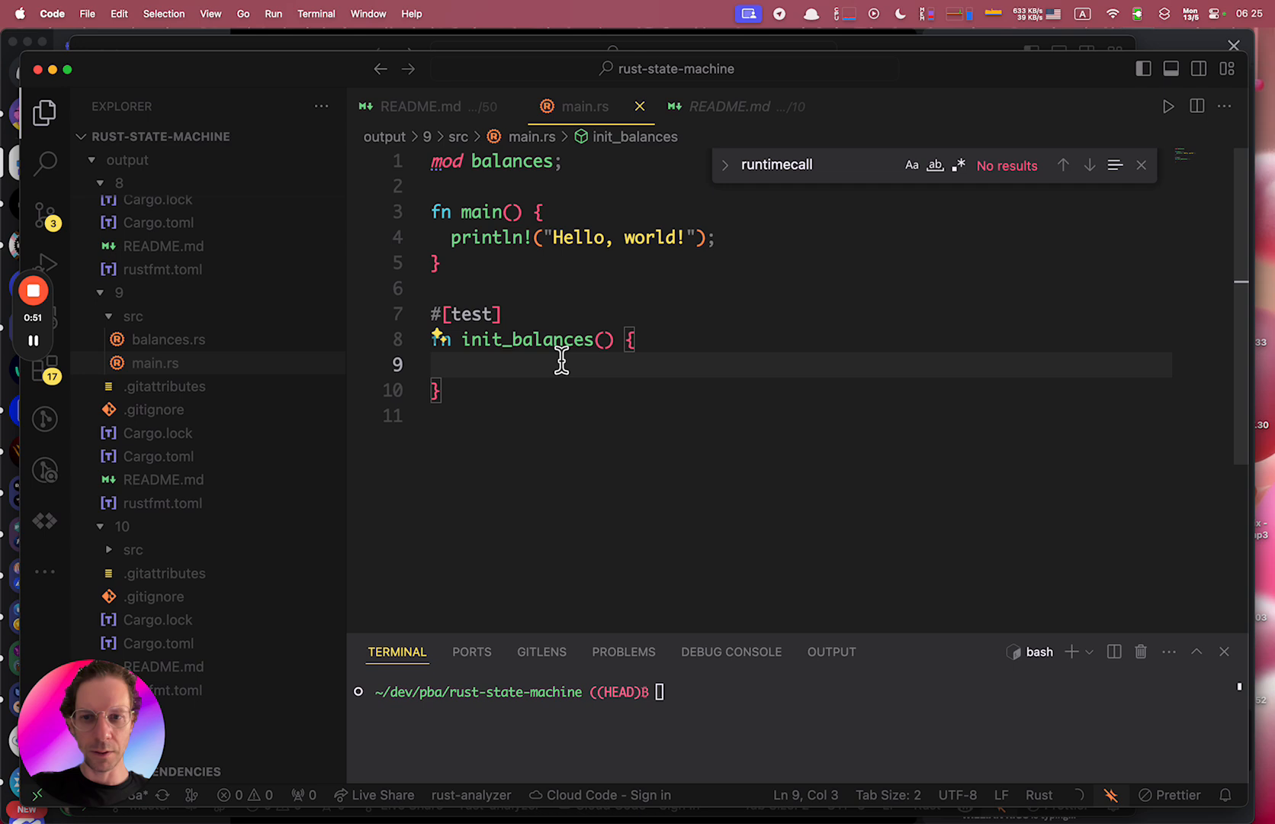
pyautogui.write('let mut balances = balances::Pallet::new();')
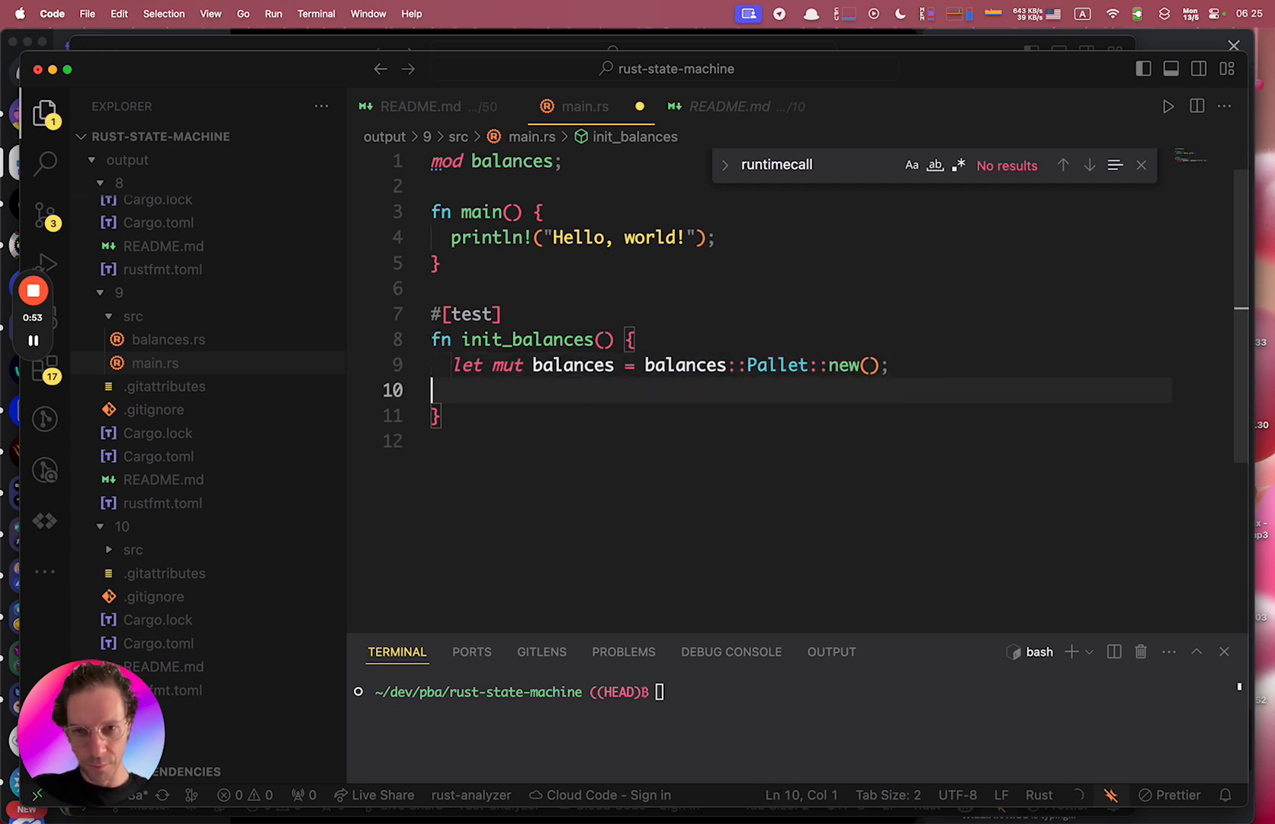
pyautogui.click(731, 107)
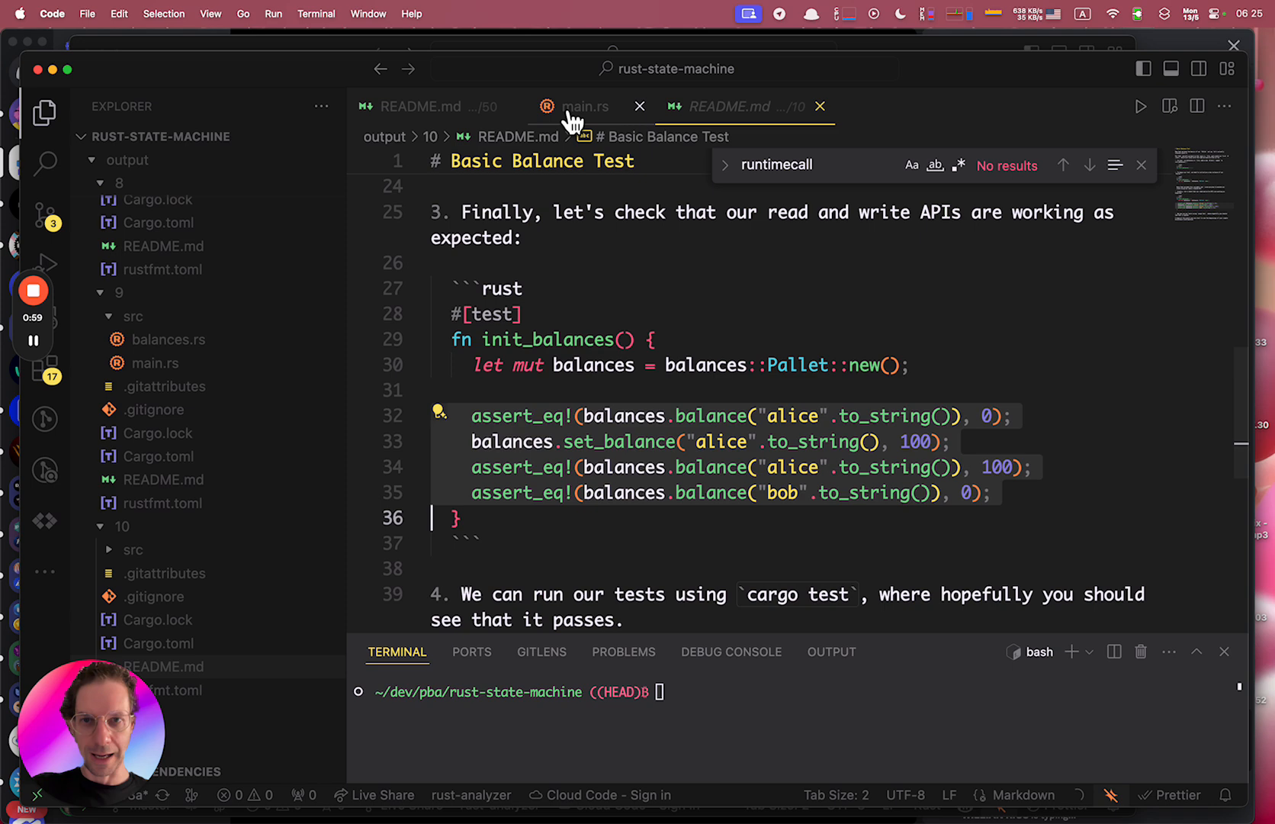
# Fill init_balances with the alice 0/100 and bob 0 assertions around set_balance, and save main.rs.
pyautogui.click(585, 107)
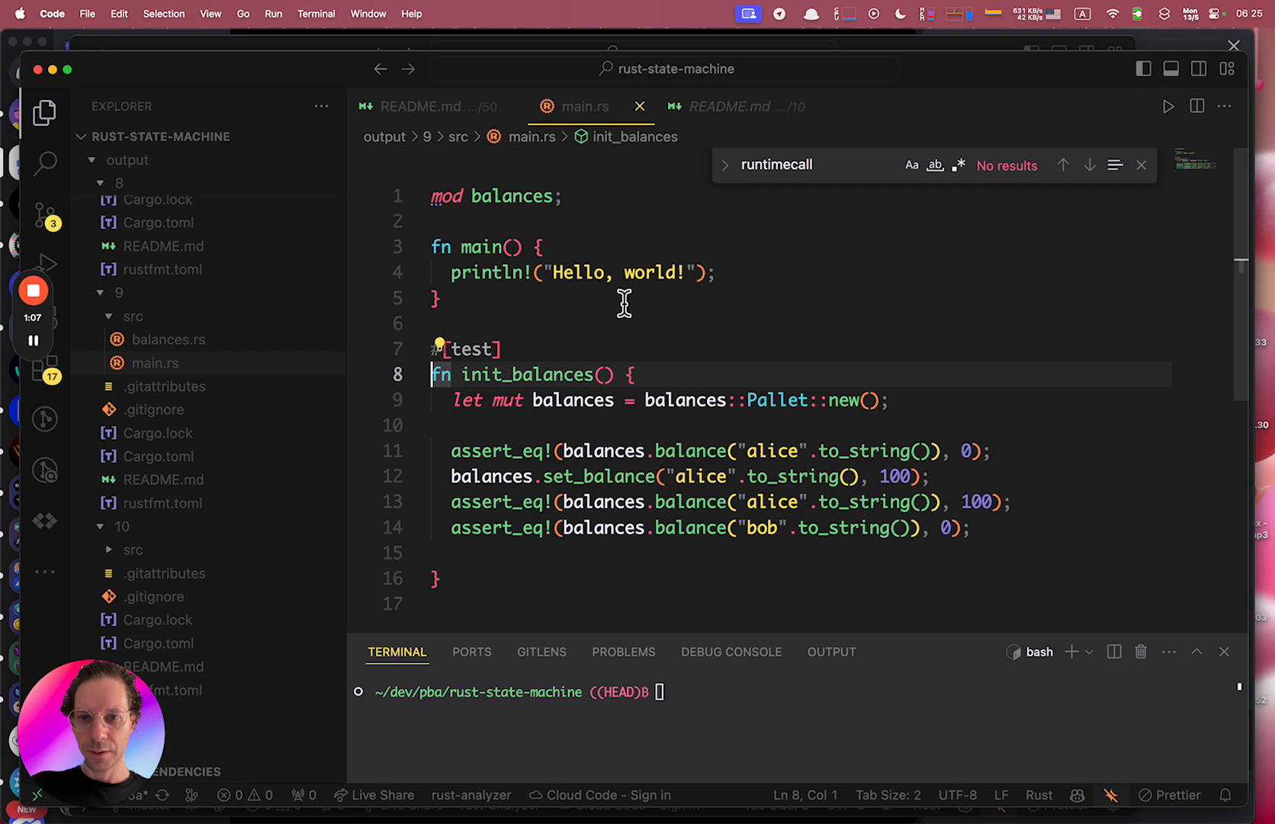
pyautogui.doubleClick(685, 400)
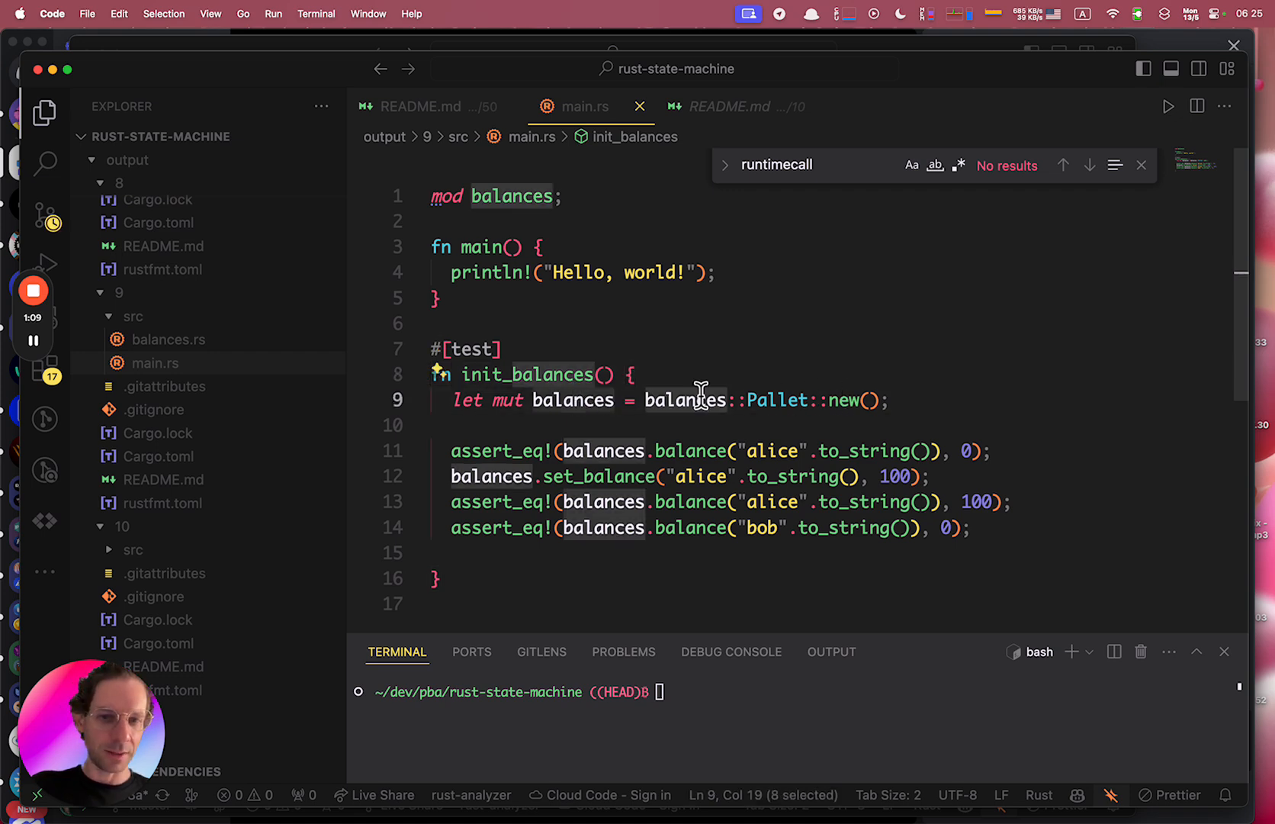
pyautogui.doubleClick(775, 399)
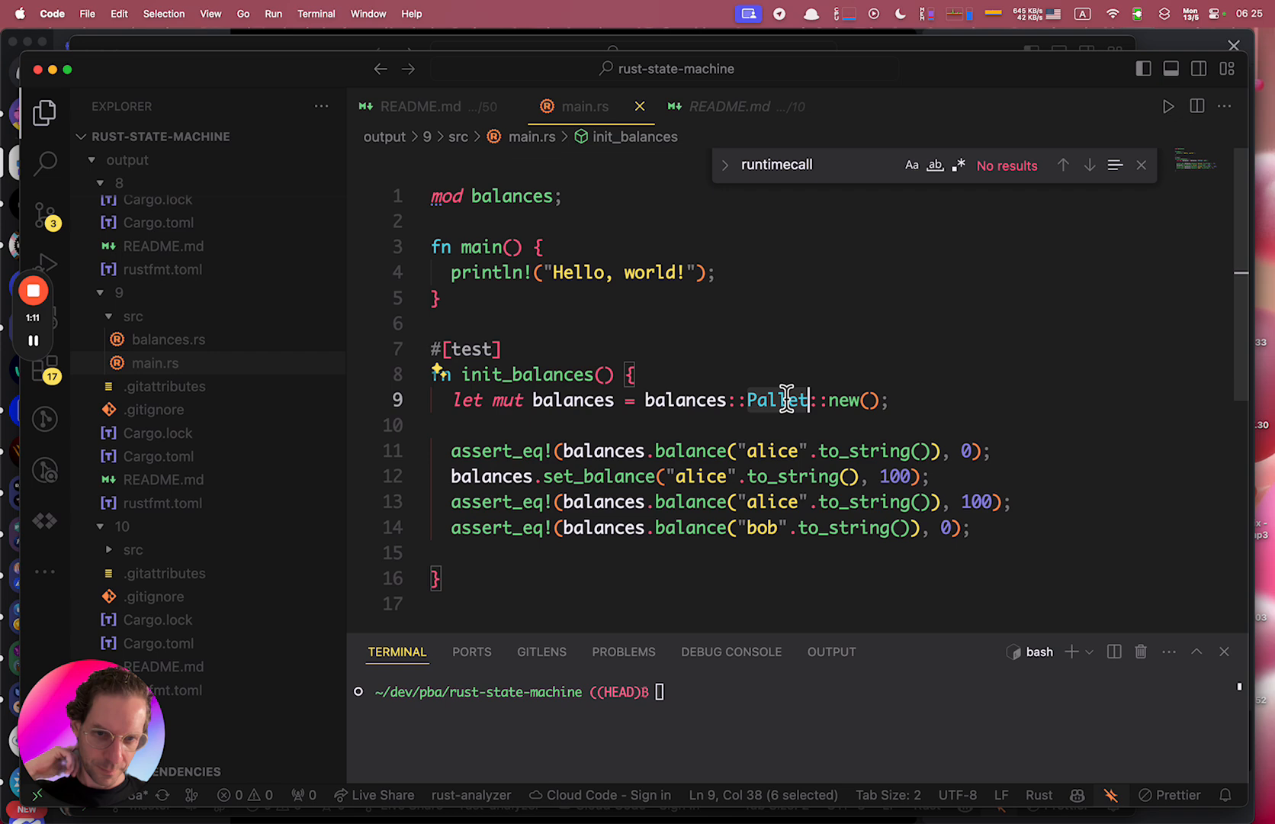
pyautogui.doubleClick(572, 400)
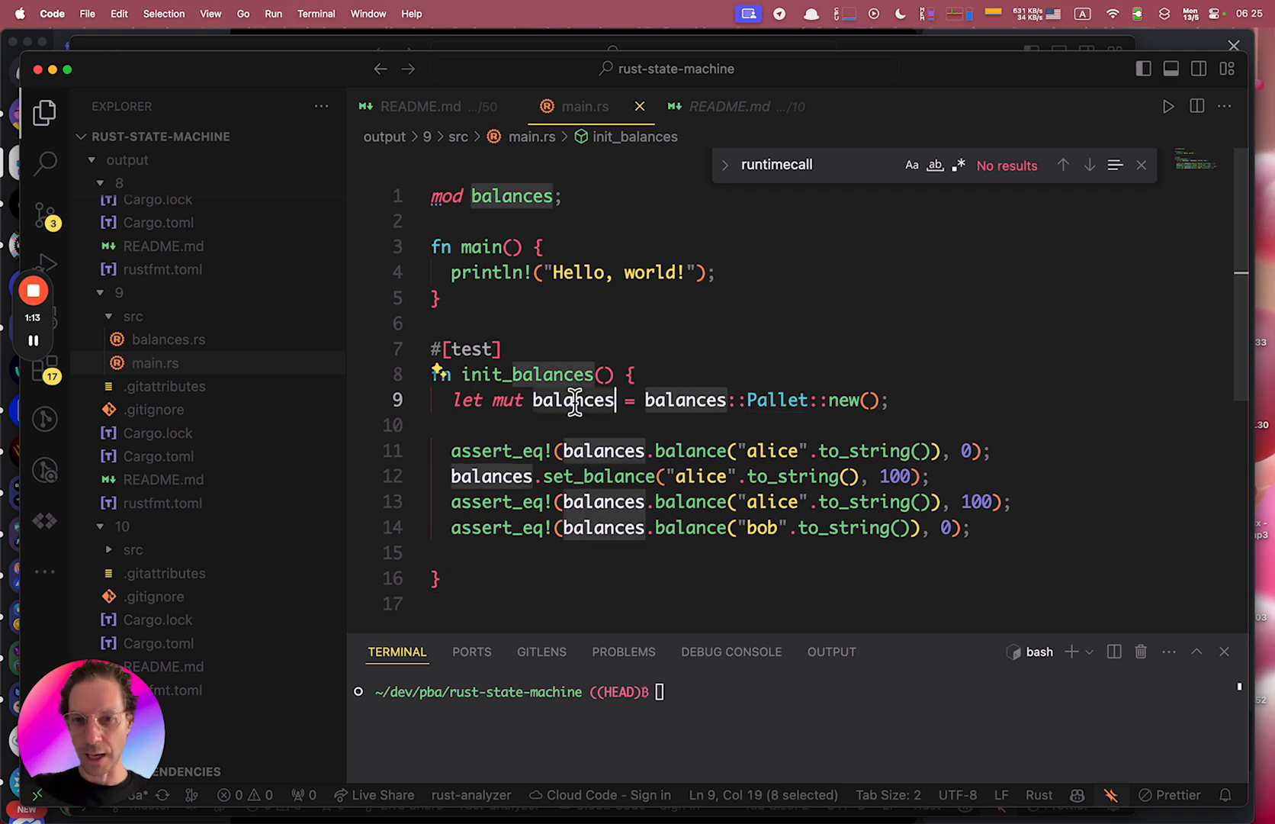
pyautogui.moveTo(502, 399)
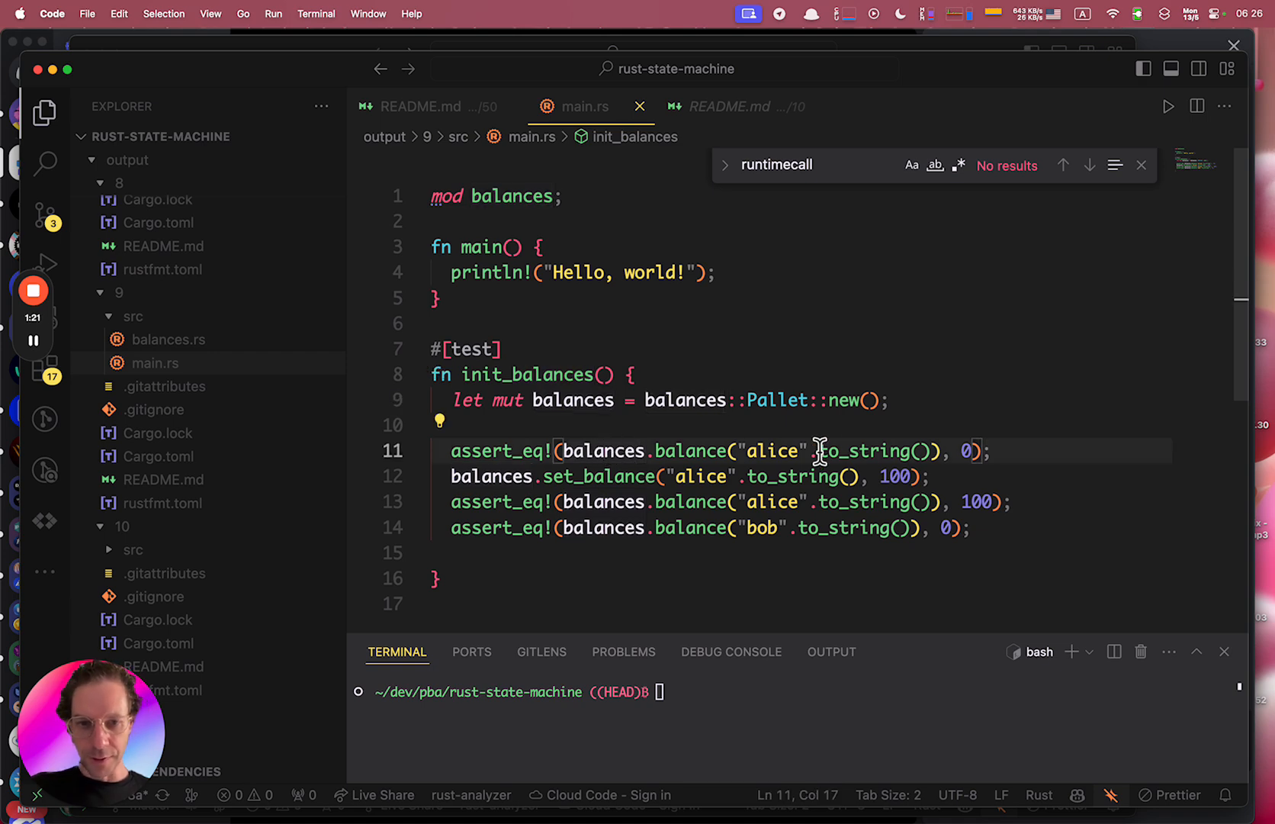
pyautogui.click(729, 450)
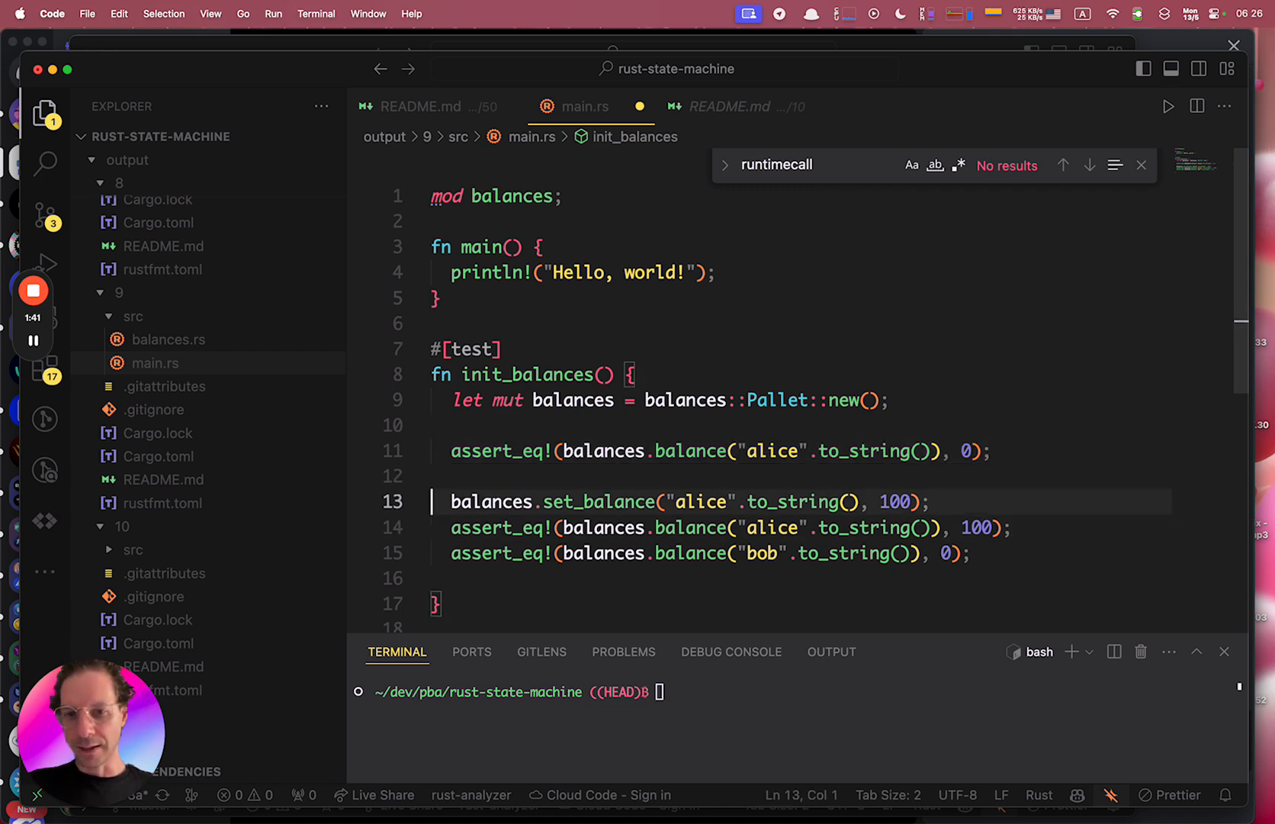
pyautogui.press('Return')
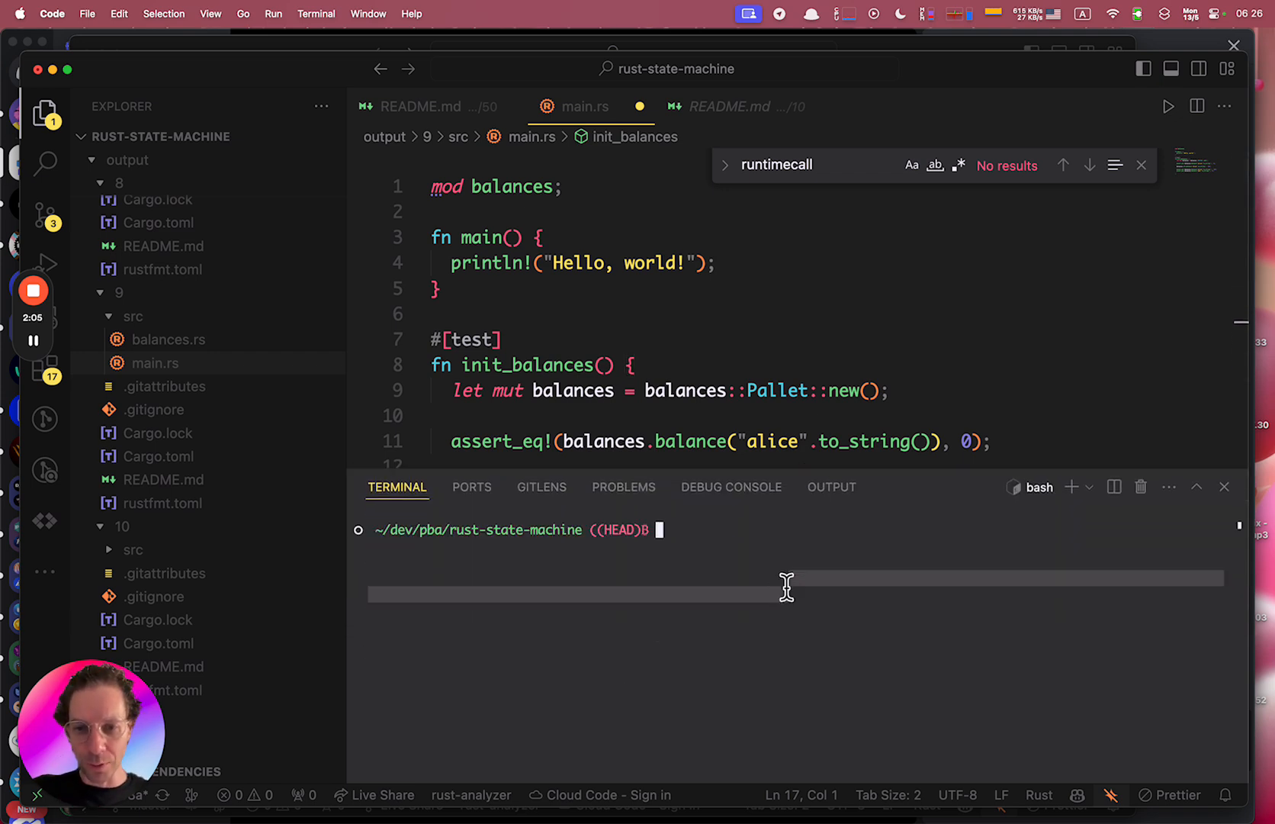
# Run cargo test in the terminal and see 4 passed including balances::tests::init_balances.
pyautogui.write('cargo')
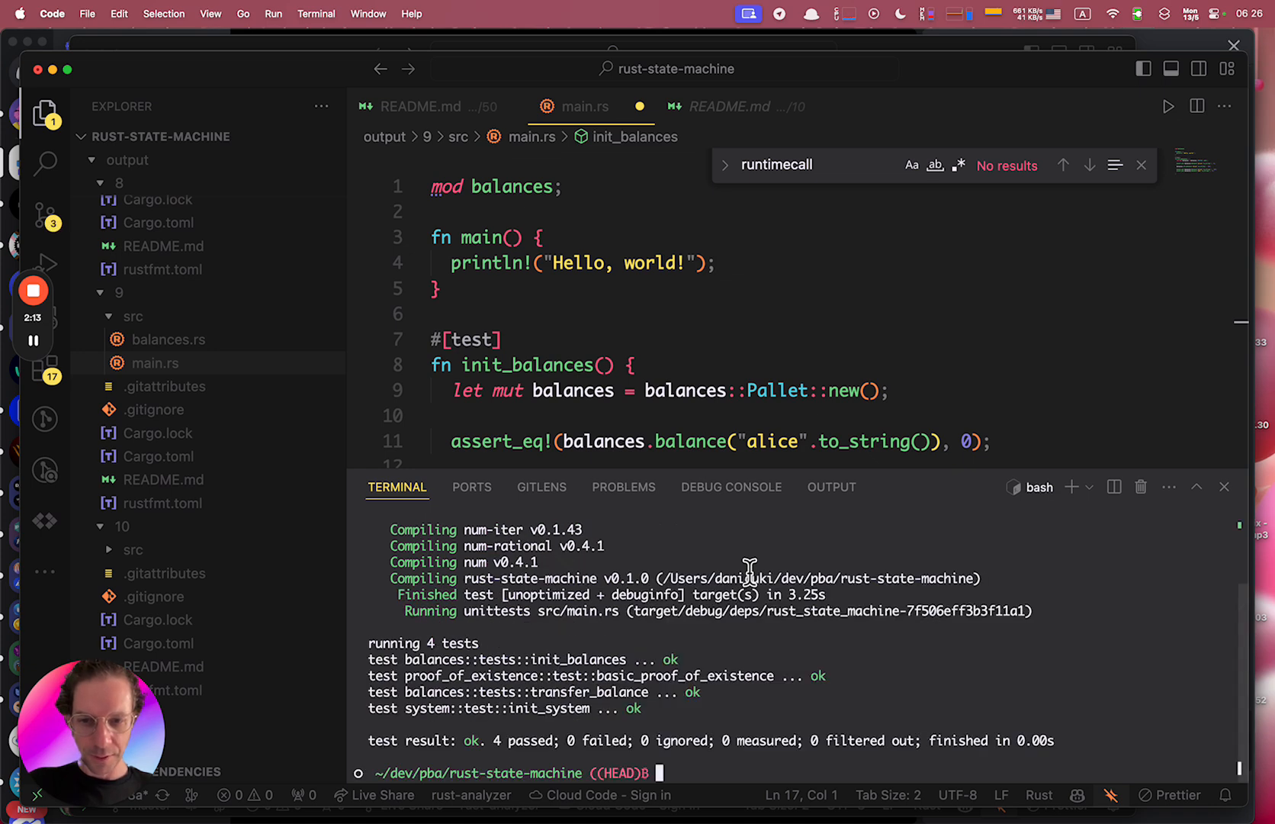
pyautogui.moveTo(556, 661)
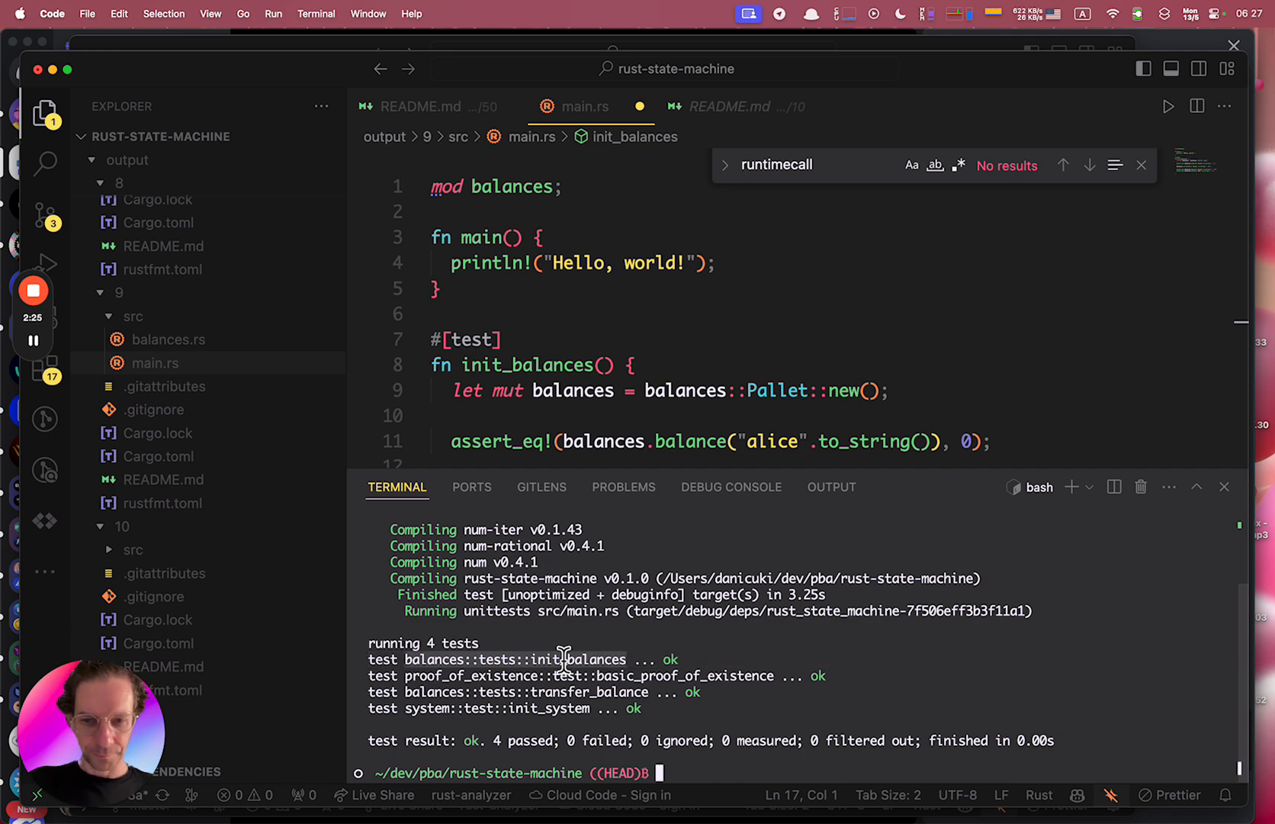
pyautogui.moveTo(562, 659); pyautogui.dragTo(642, 676)
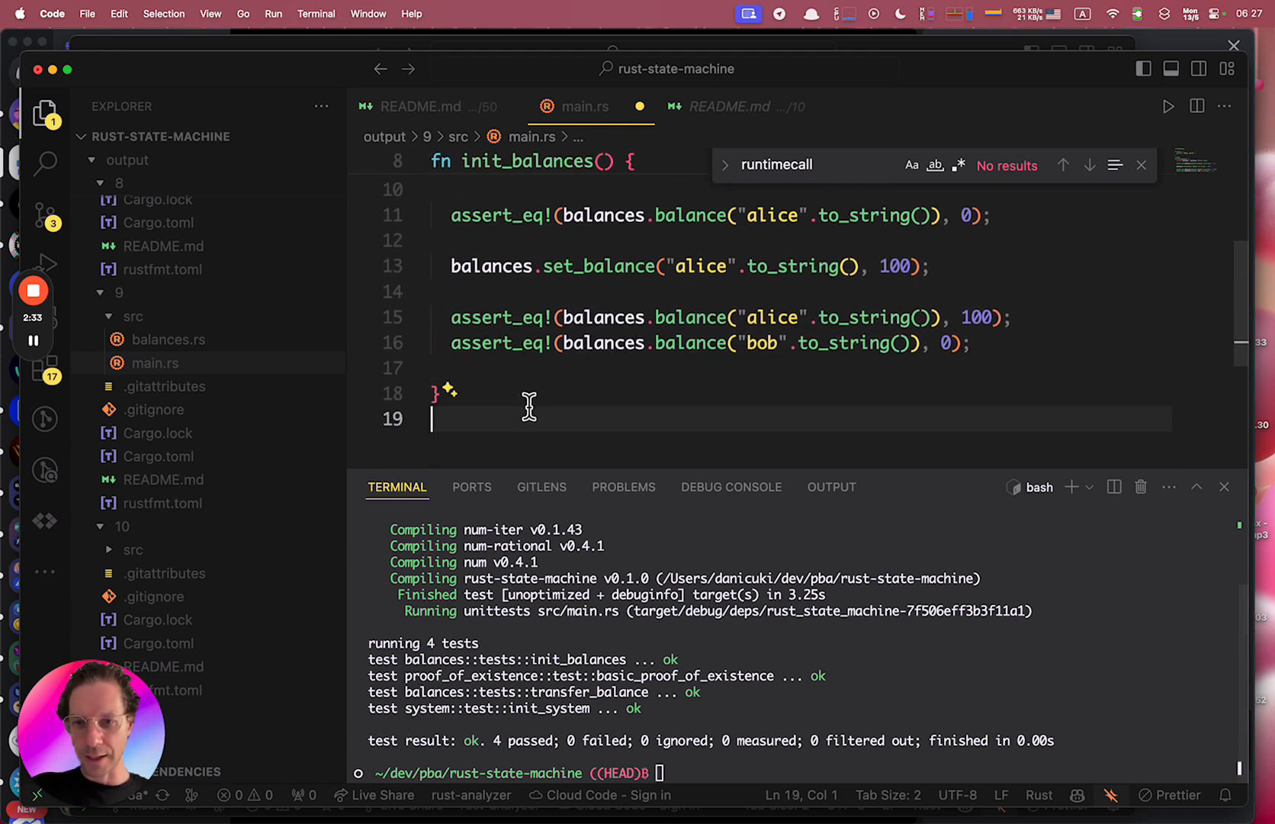
# Add #[test] fn fail_test() { assert_eq!(1, 2); } below init_balances.
pyautogui.write('#[test]')
pyautogui.write('fn init_balances() {')
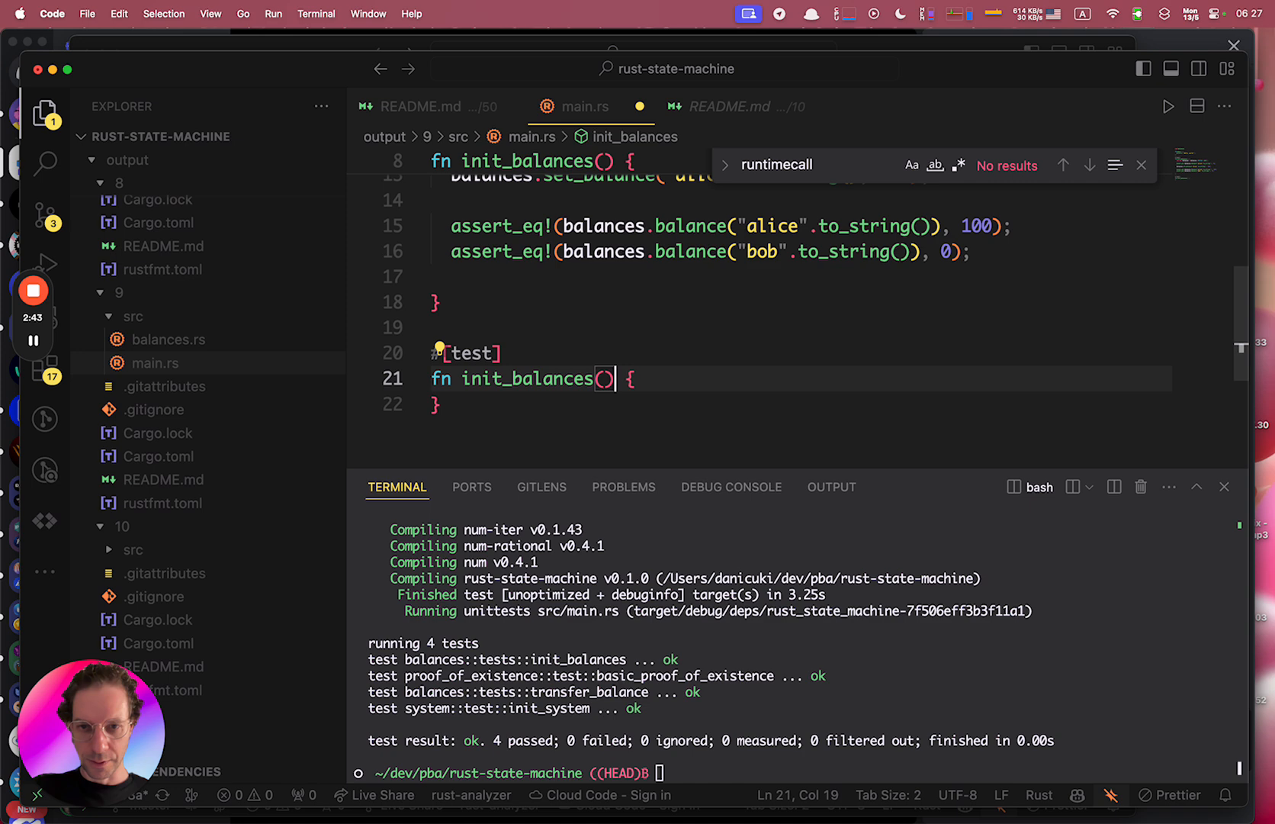
pyautogui.write('failt() {')
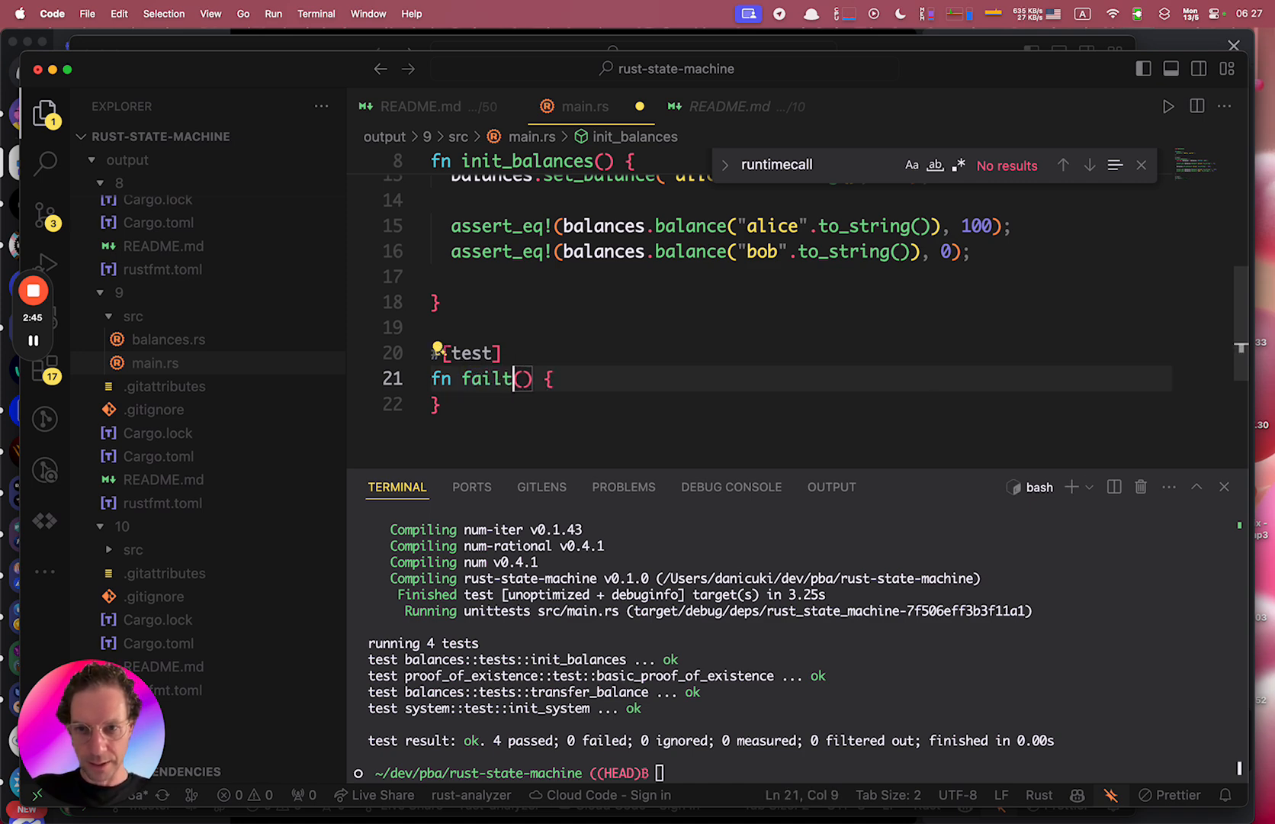
pyautogui.write('_test')
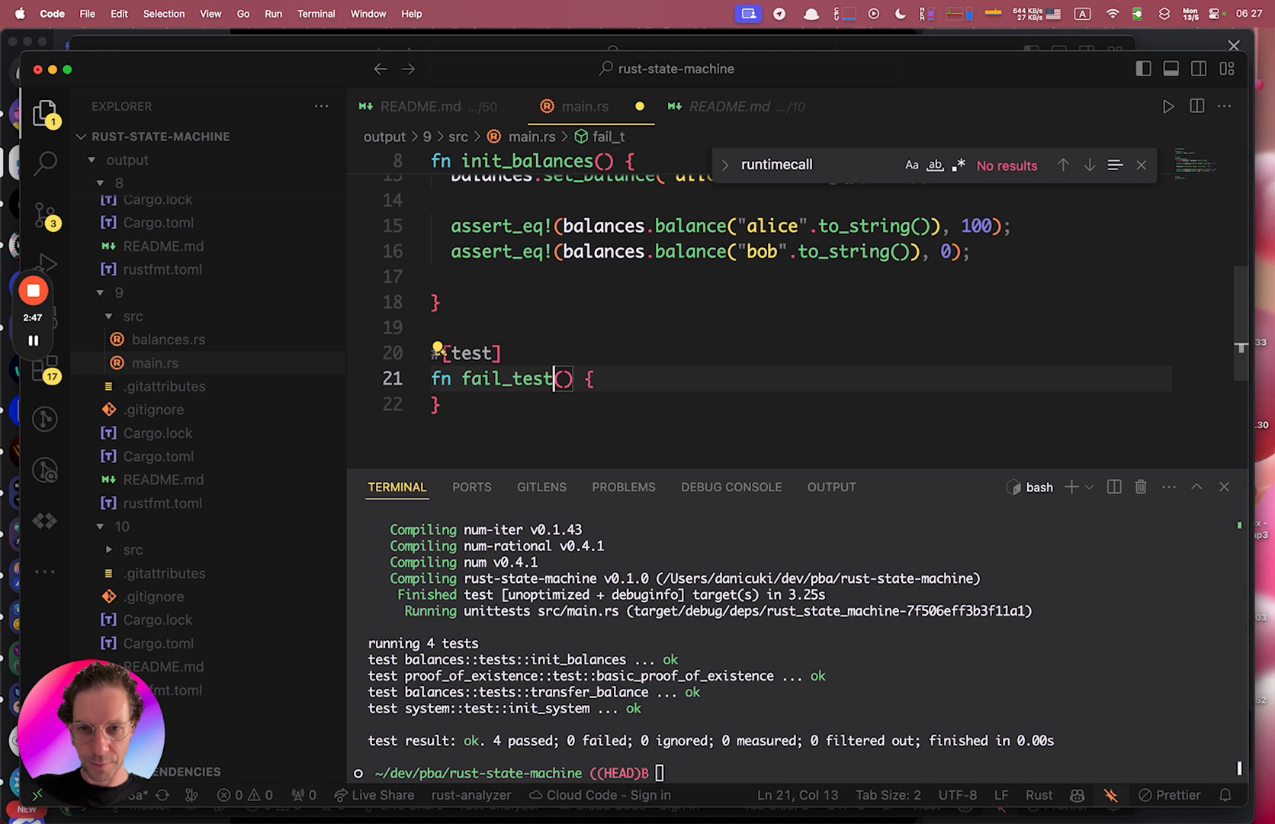
pyautogui.write('assert_eq!(1, 2);')
pyautogui.click(804, 772)
pyautogui.write('cargo test')
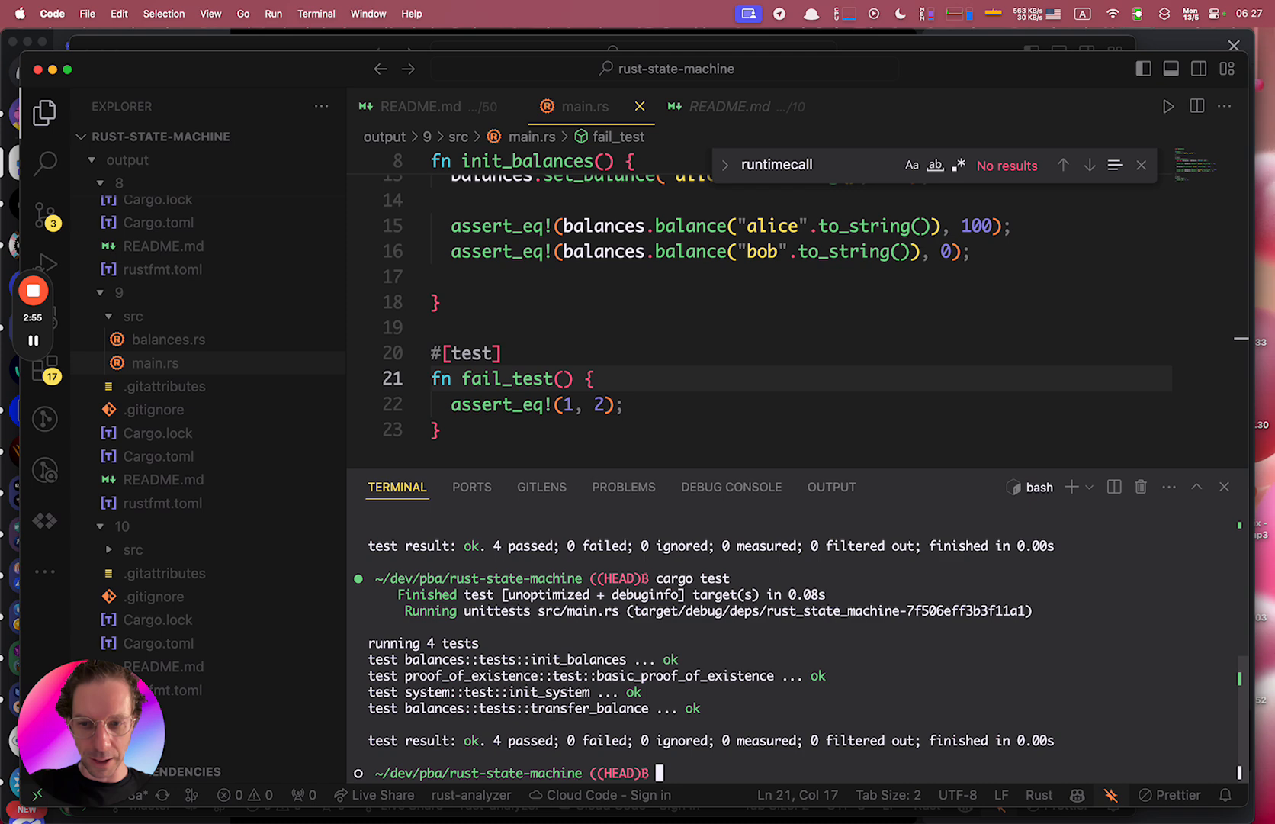
# Move the terminal up to the parent pba directory with cd ..
pyautogui.write('cd ..')
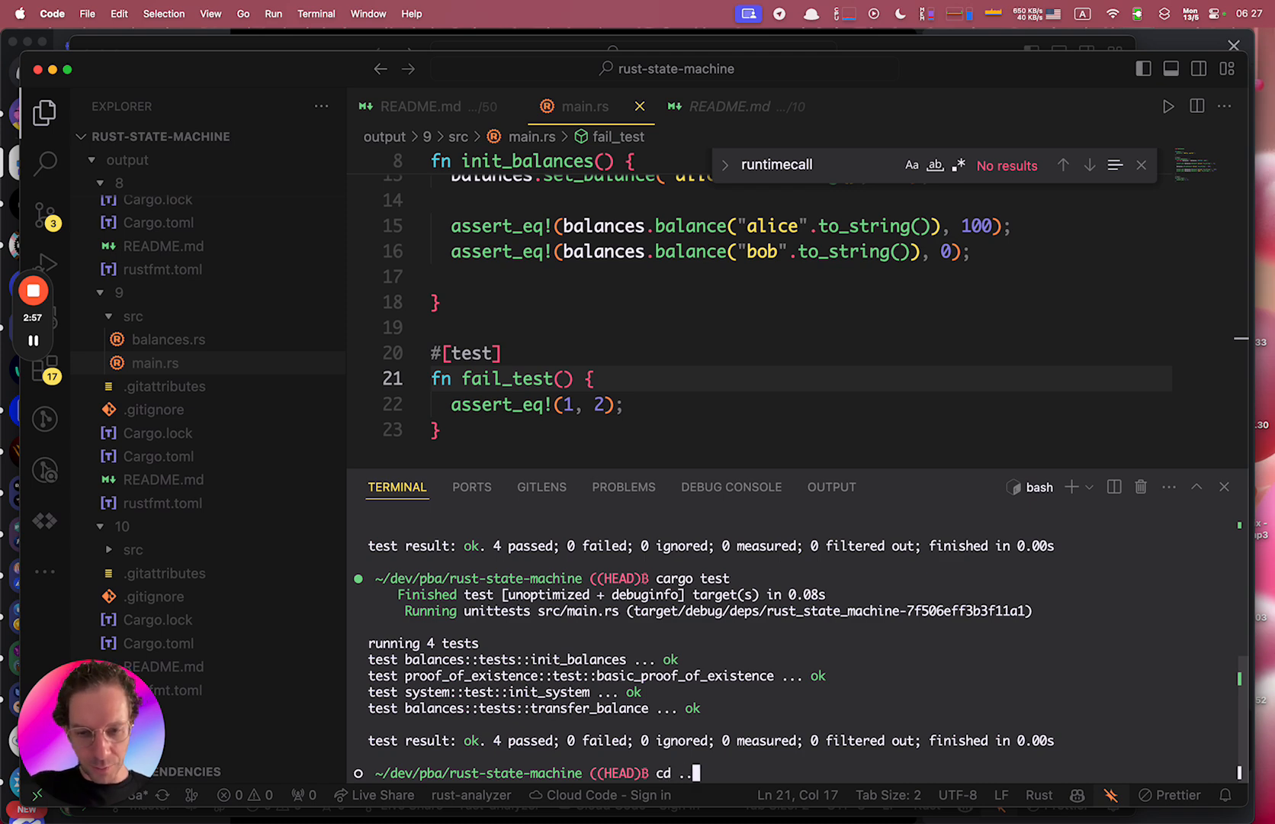
pyautogui.press('Return')
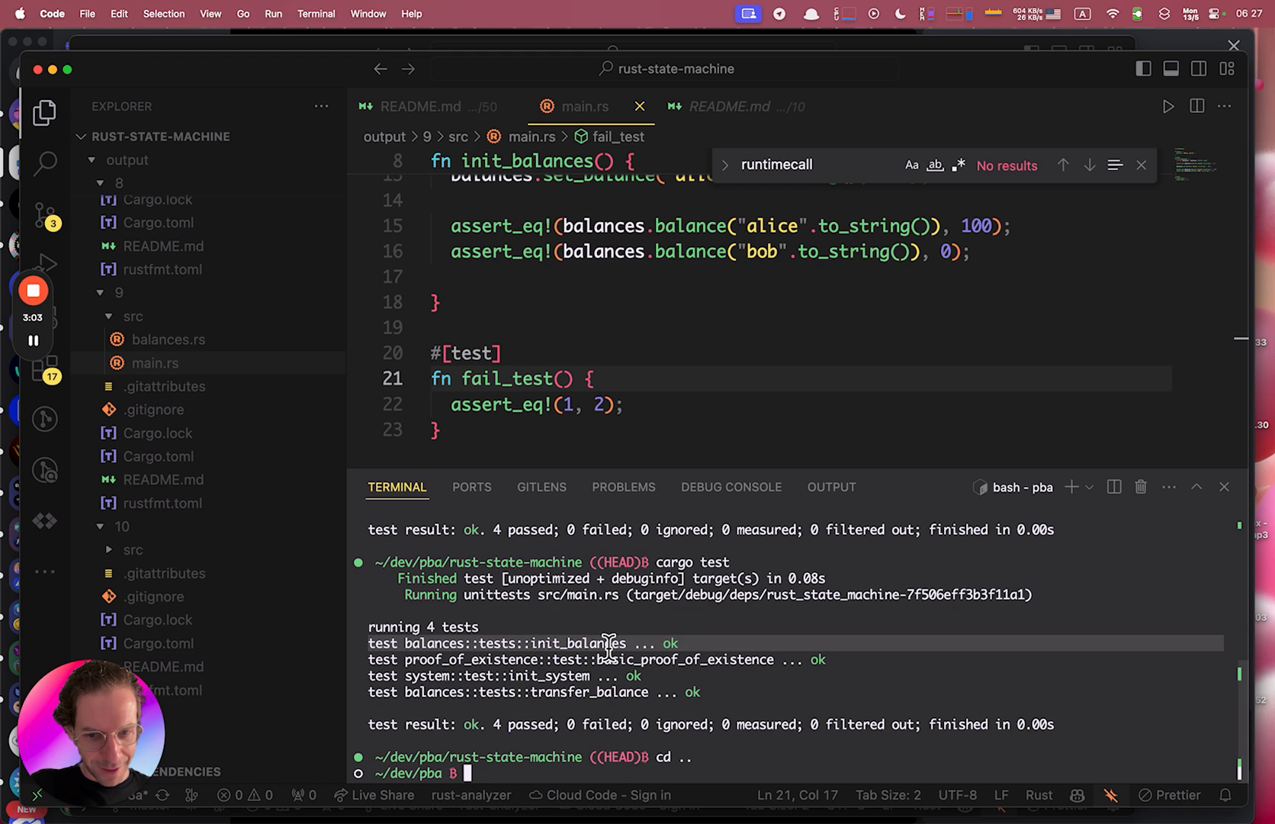
pyautogui.moveTo(665, 718)
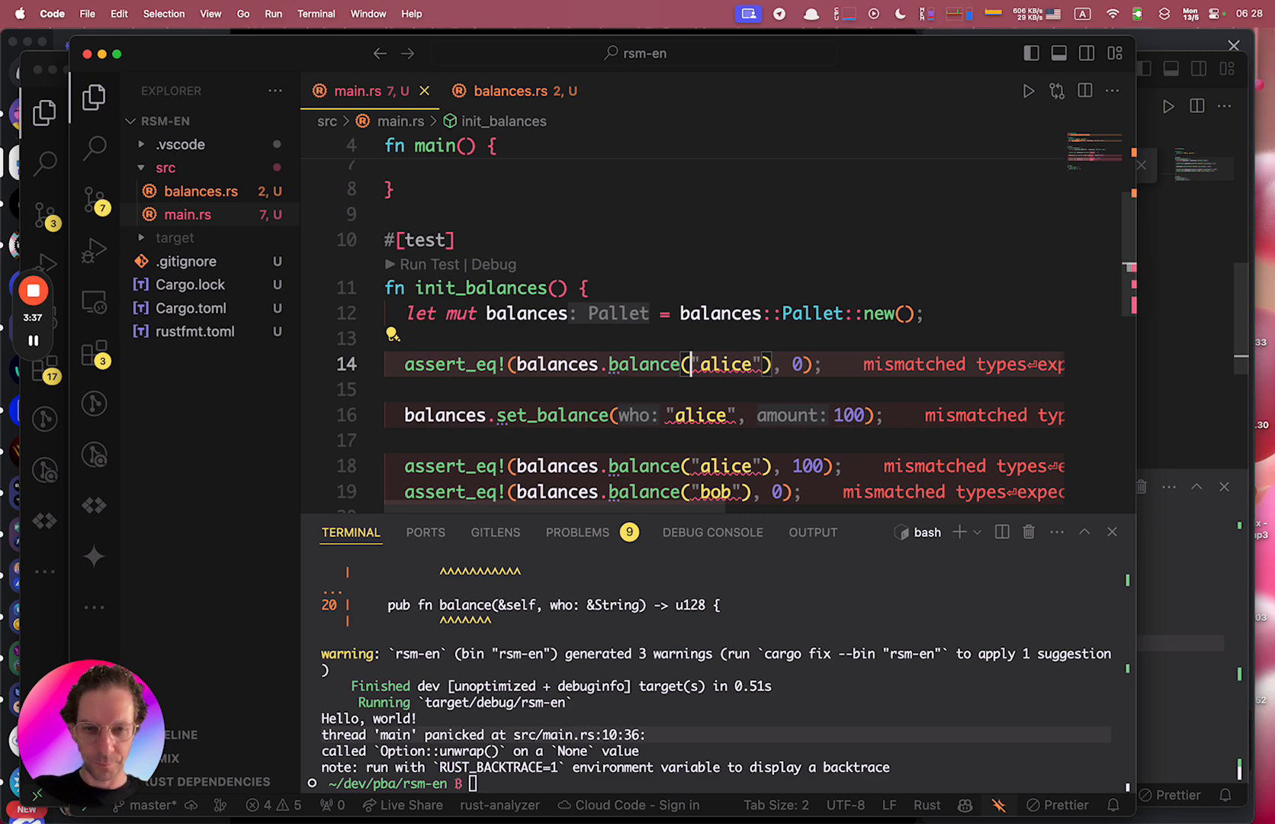
# Change the balance call arguments to &"alice".to_string() style references.
pyautogui.hscroll(3)
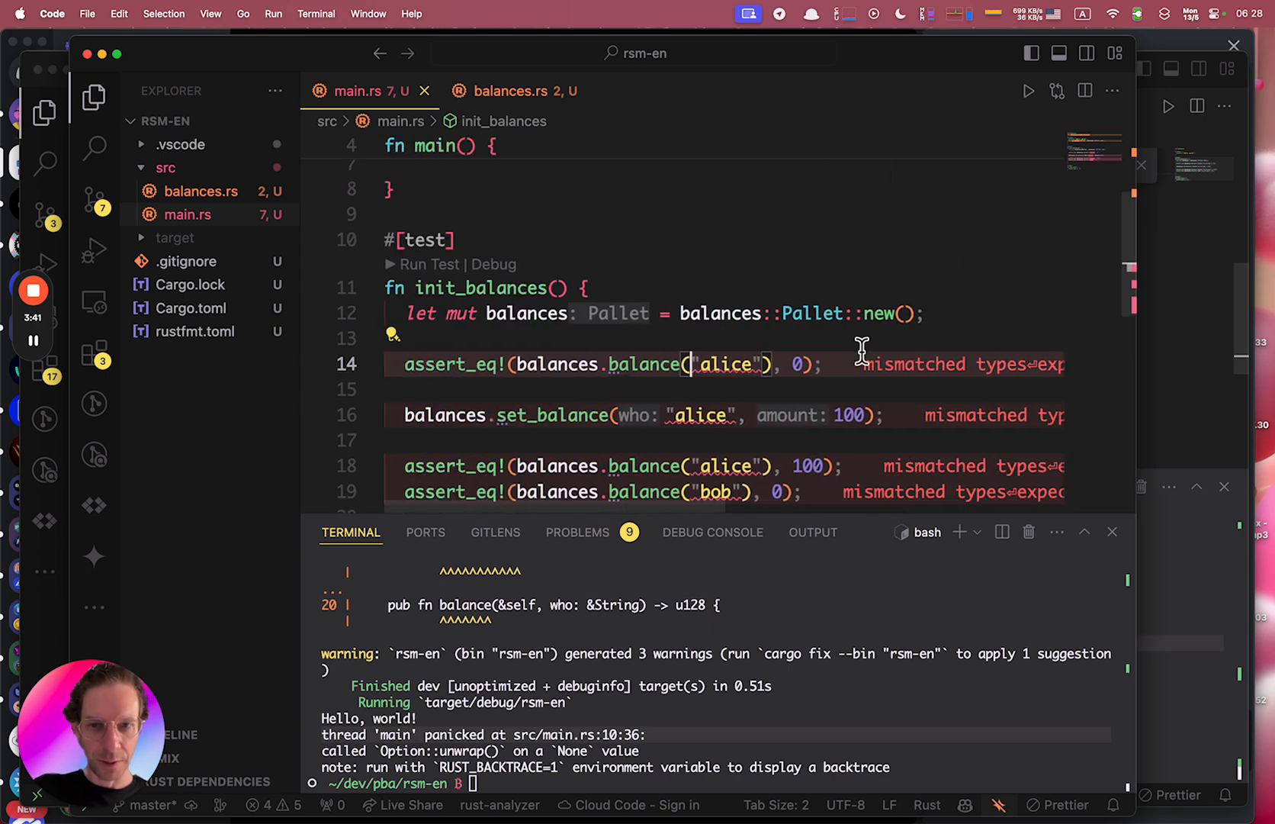
pyautogui.write('&')
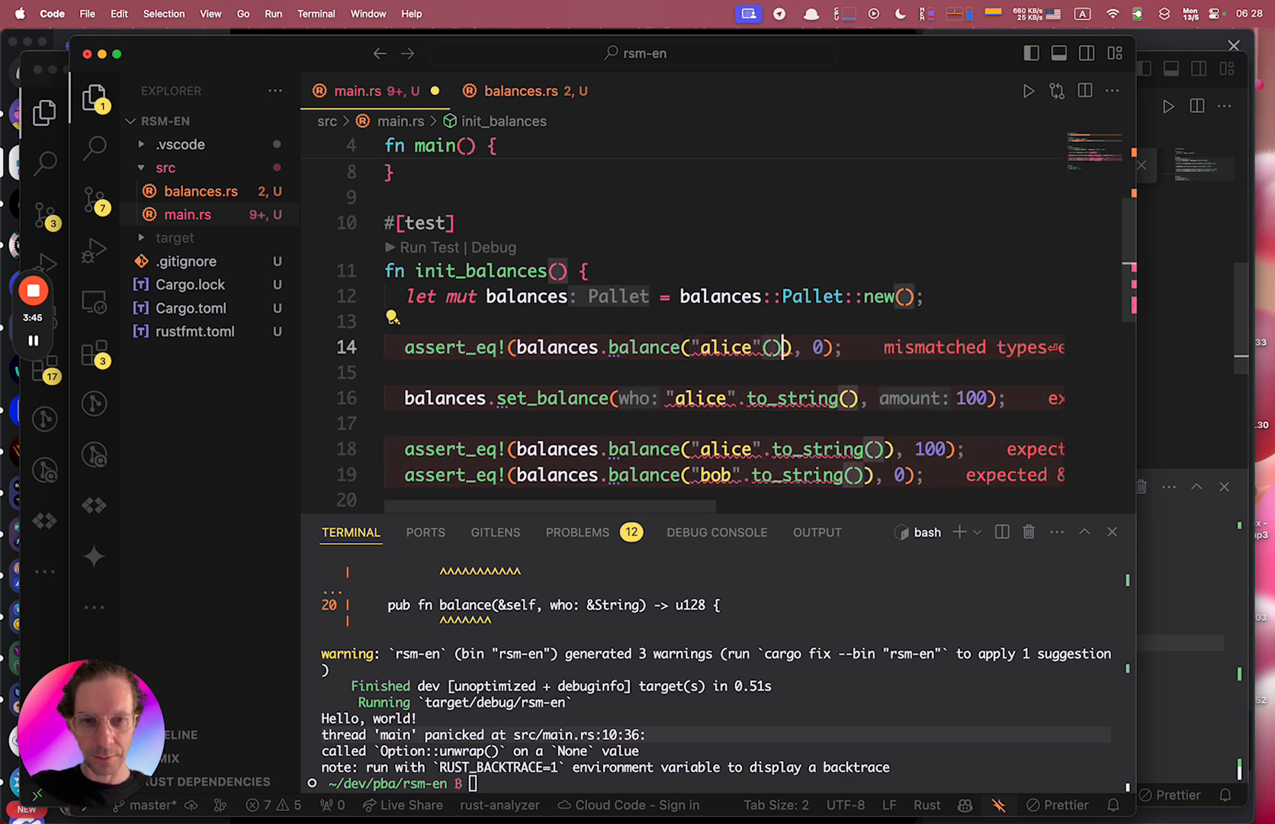
pyautogui.write('.to_string()')
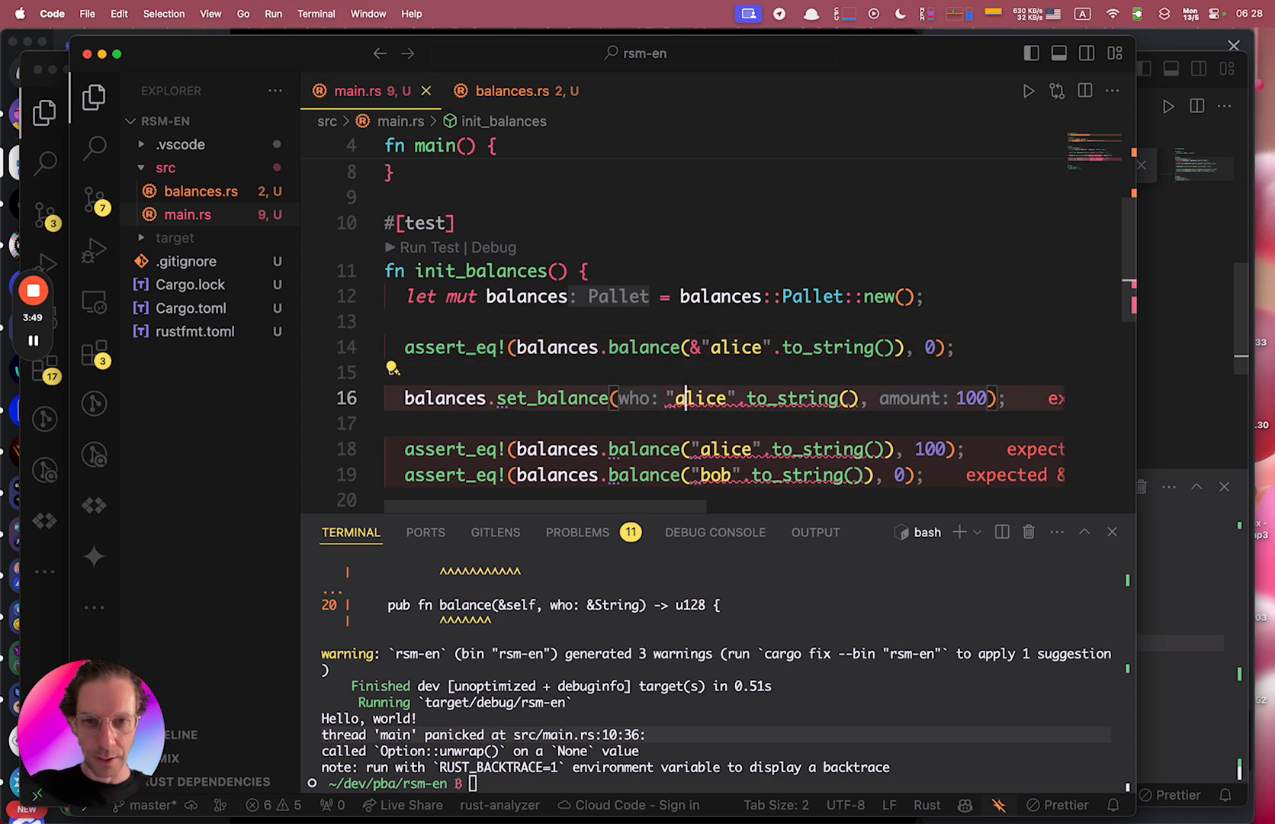
pyautogui.write('&')
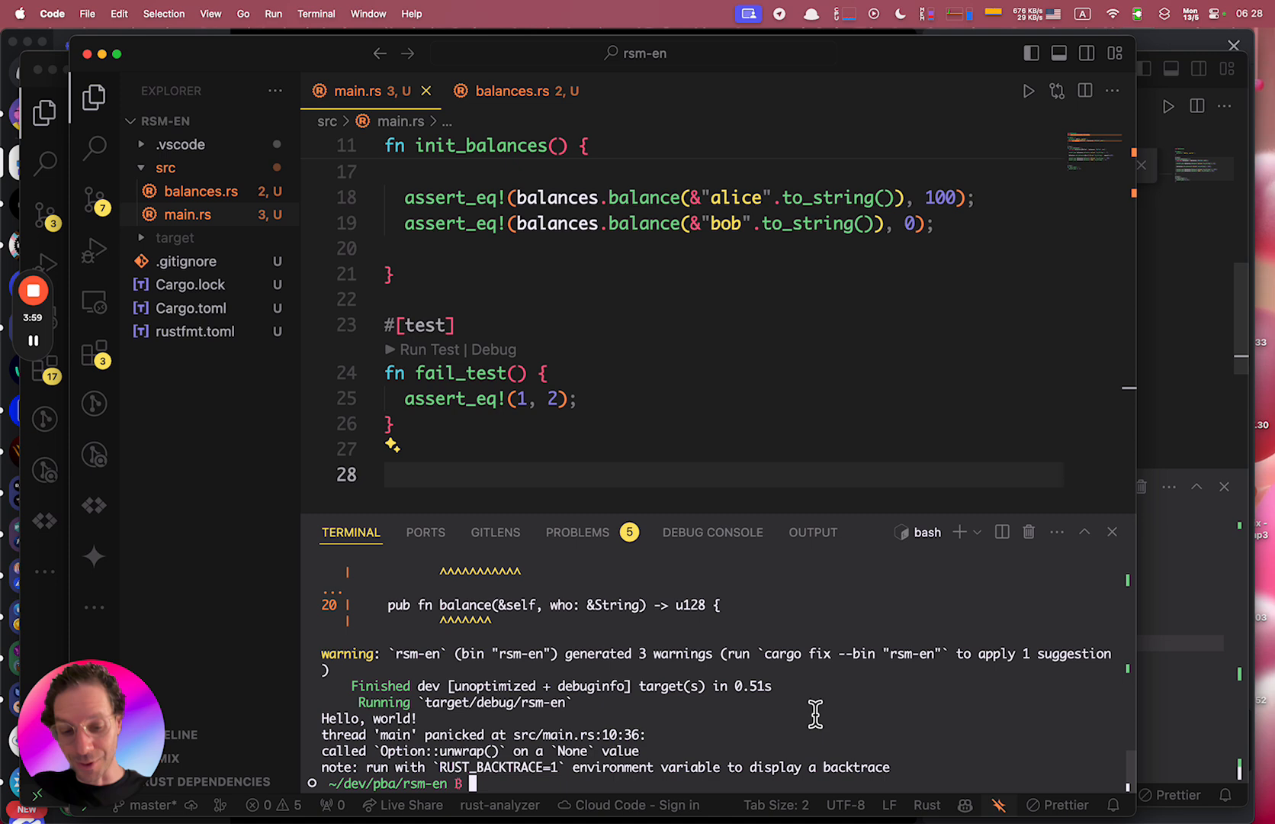
# Run cargo test on rsm-en: init_balances passes, fail_test fails on left-right mismatch.
pyautogui.write('ca')
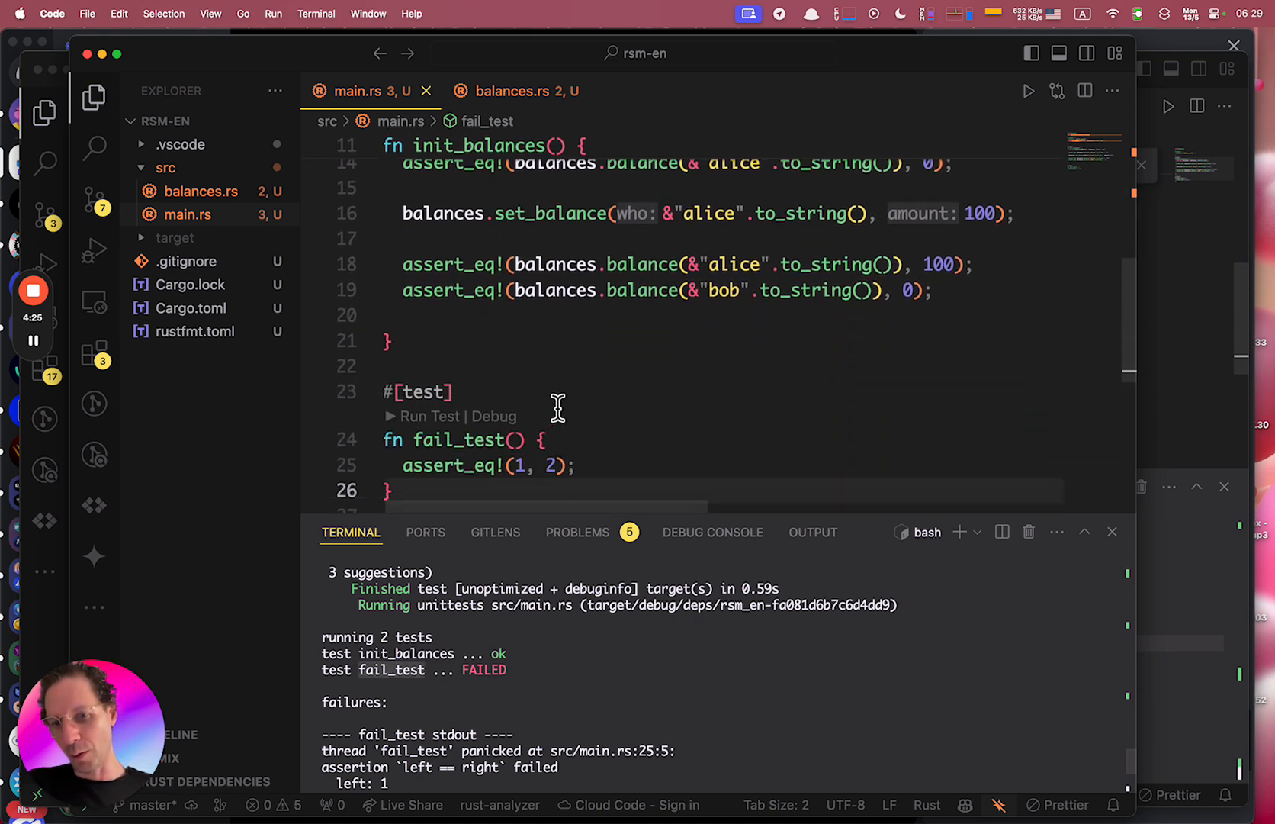
# Change fail_test's assertion to assert_eq!(2, 2).
pyautogui.write('2')
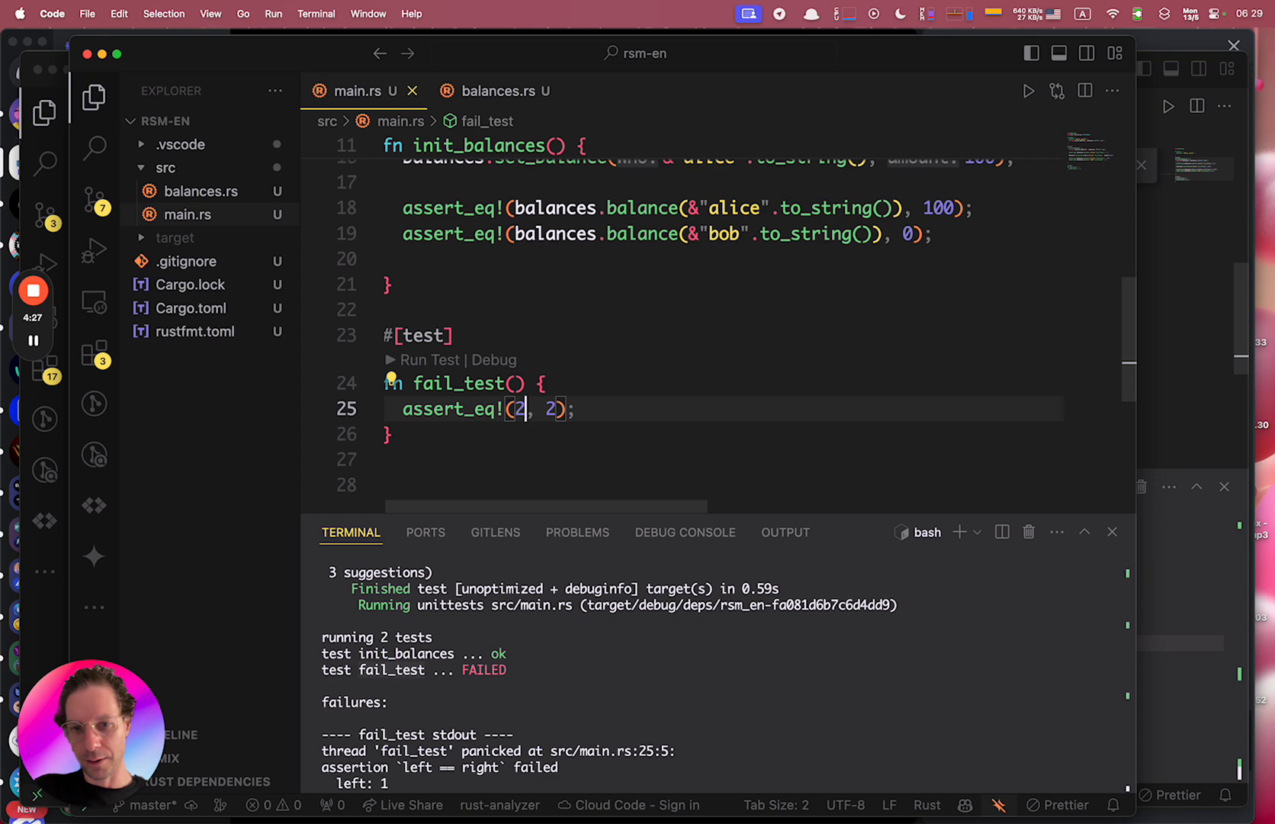